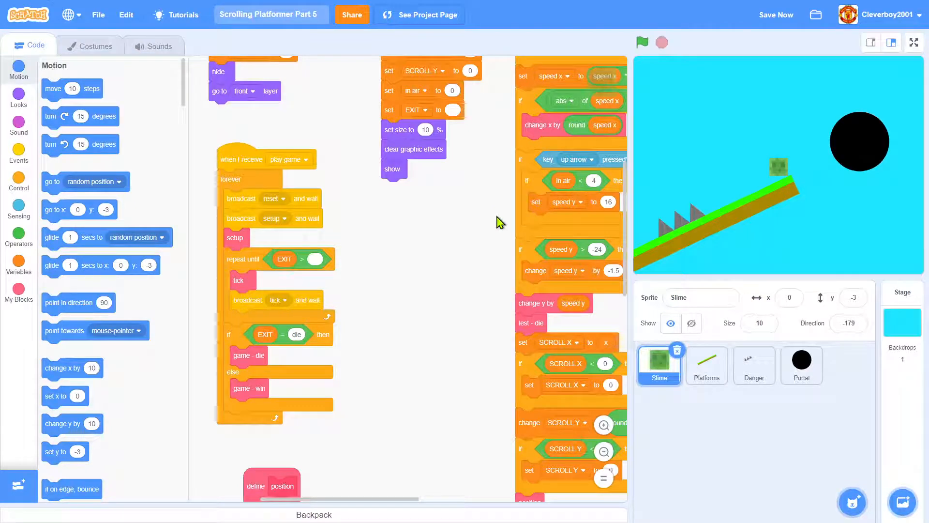
pyautogui.moveTo(396, 277)
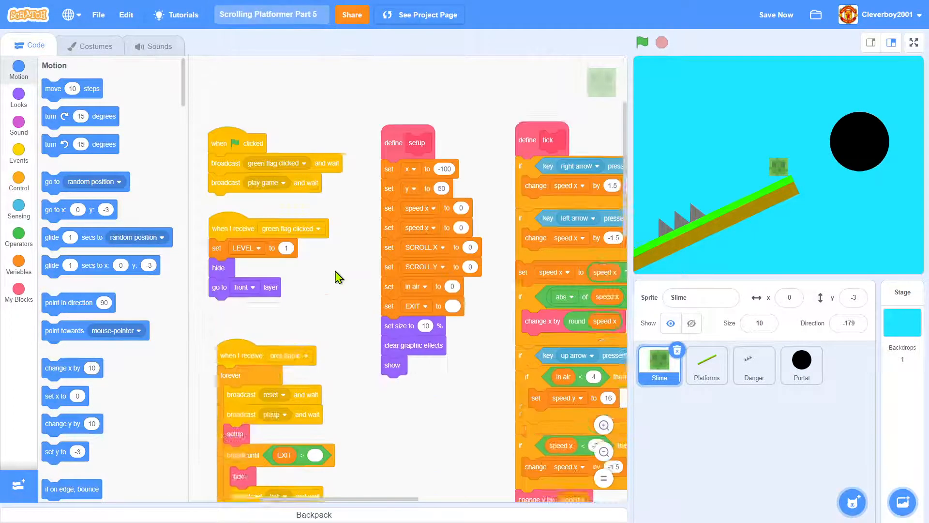
# Start the game to test it, then stop it
pyautogui.click(641, 42)
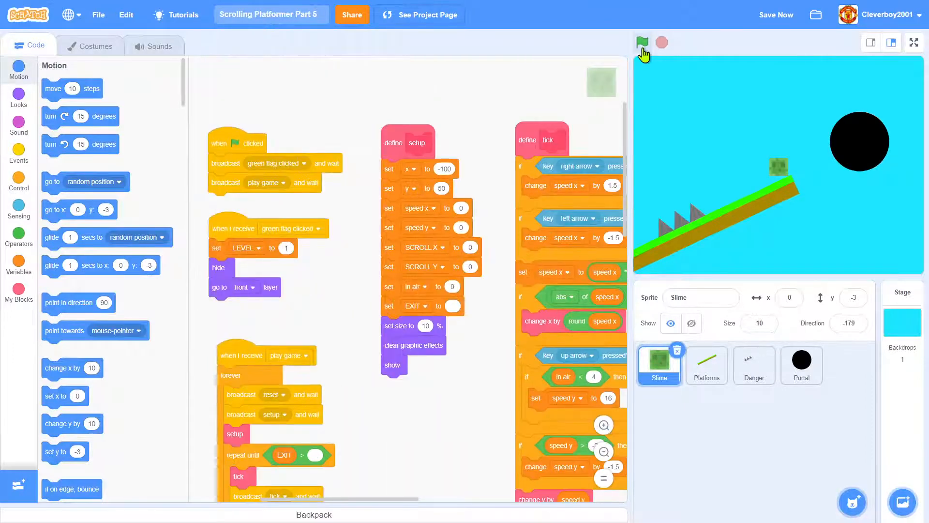
pyautogui.click(642, 42)
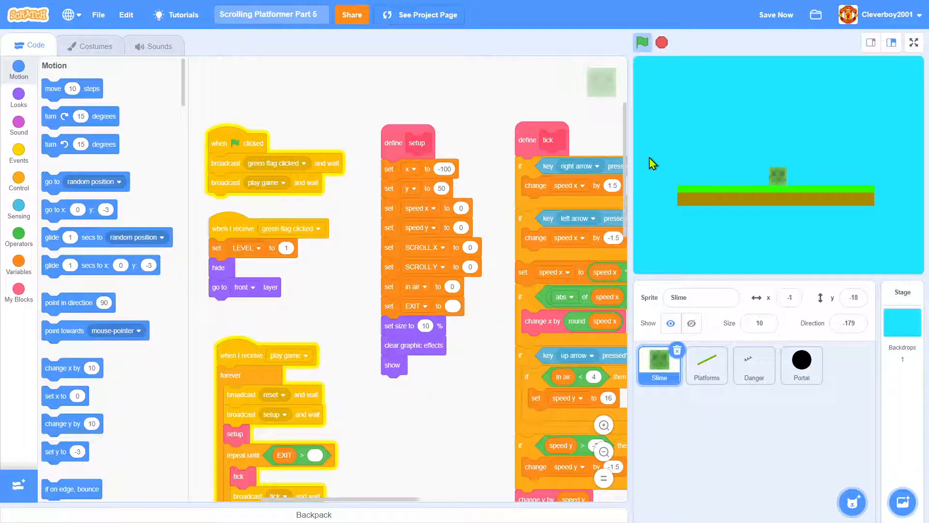
pyautogui.click(642, 42)
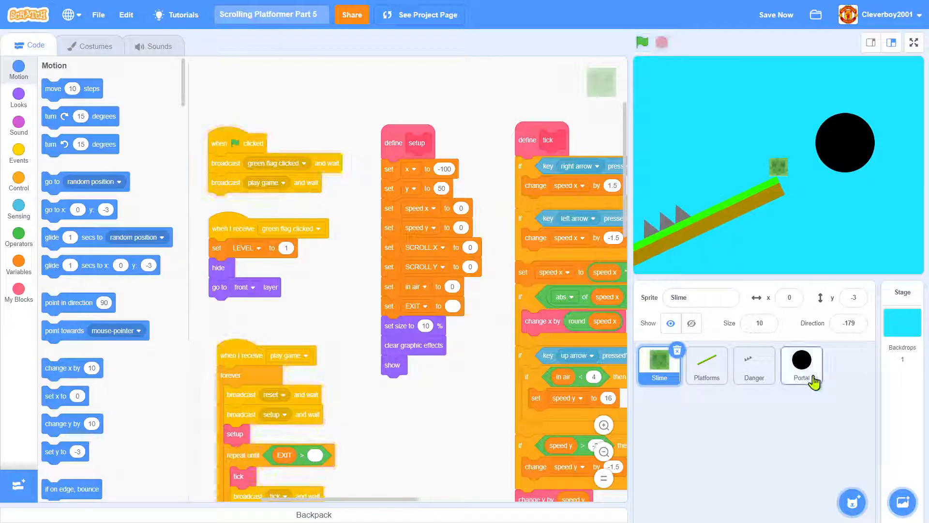
# Look over the Platforms and Portal sprites' scripts, ending back on Platforms
pyautogui.click(706, 364)
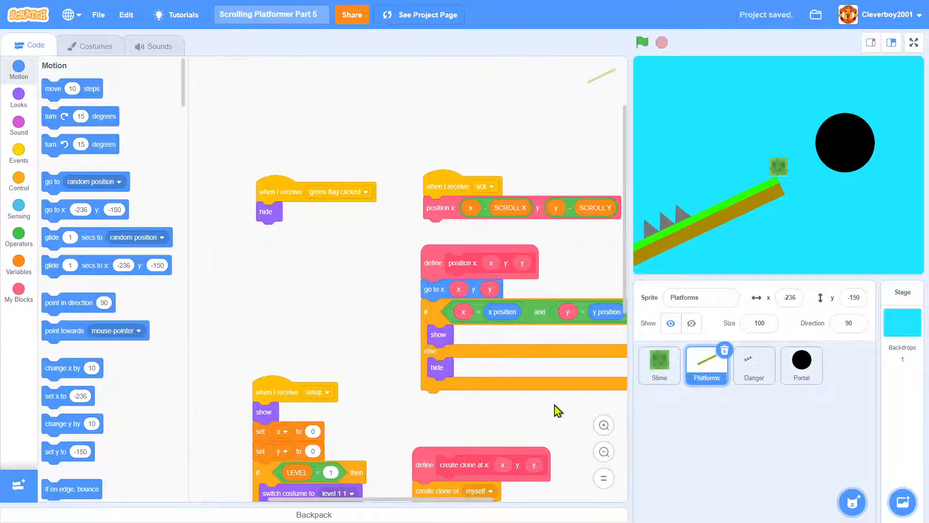
pyautogui.click(802, 364)
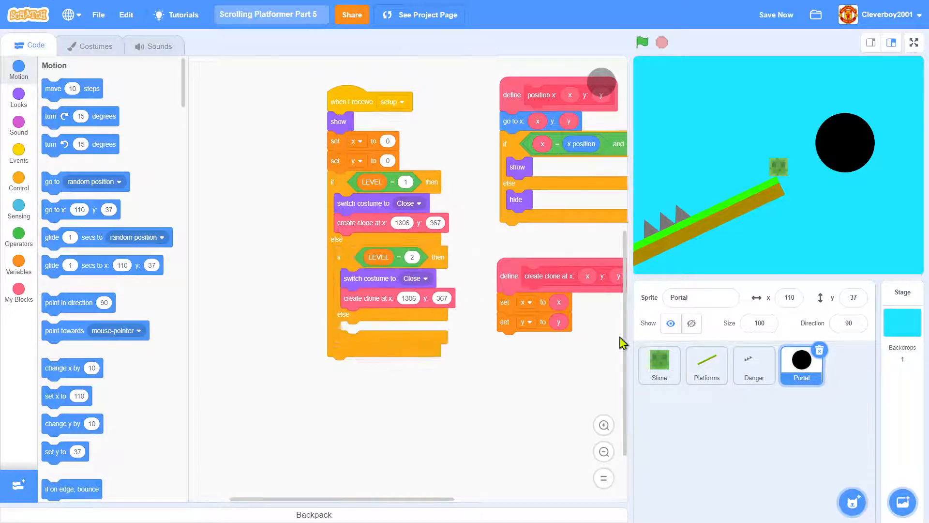
pyautogui.click(706, 364)
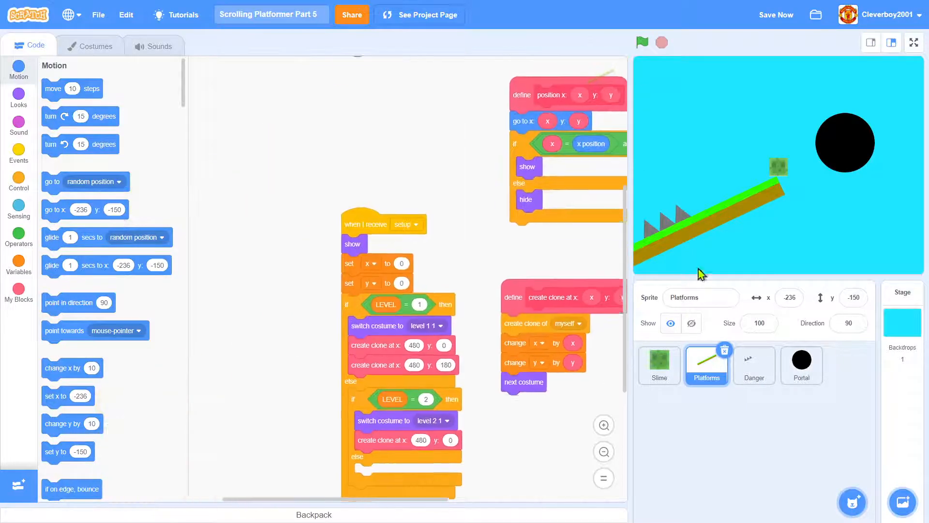
# Give Platforms the level 2 2 costume and return to its code
pyautogui.click(91, 45)
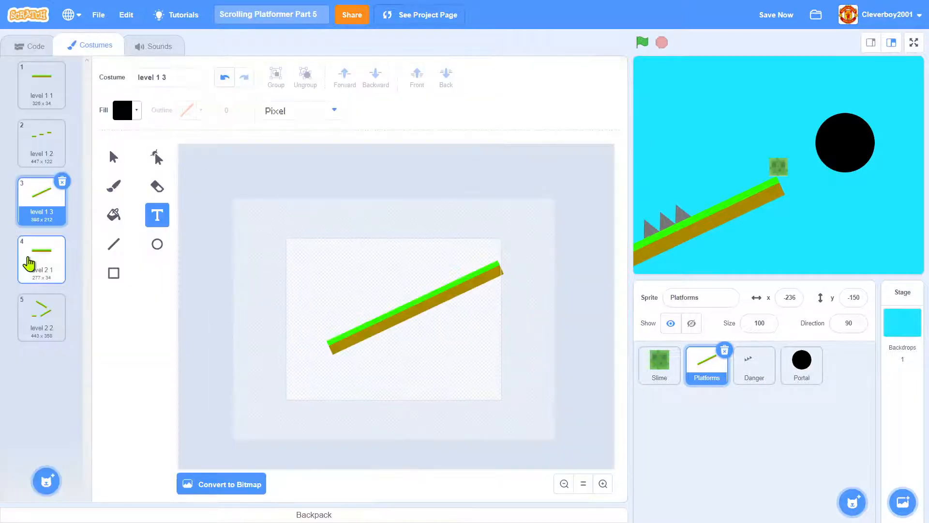
pyautogui.click(41, 317)
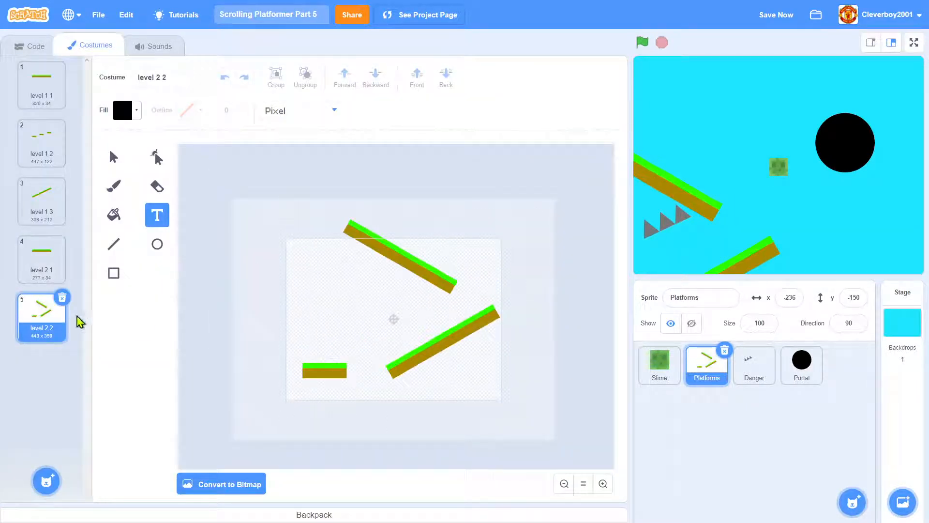
pyautogui.click(41, 259)
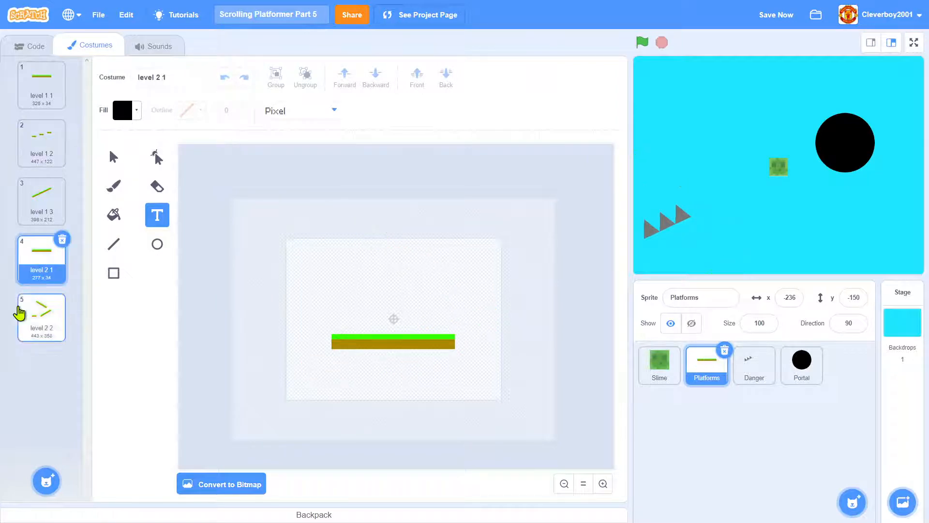
pyautogui.click(41, 317)
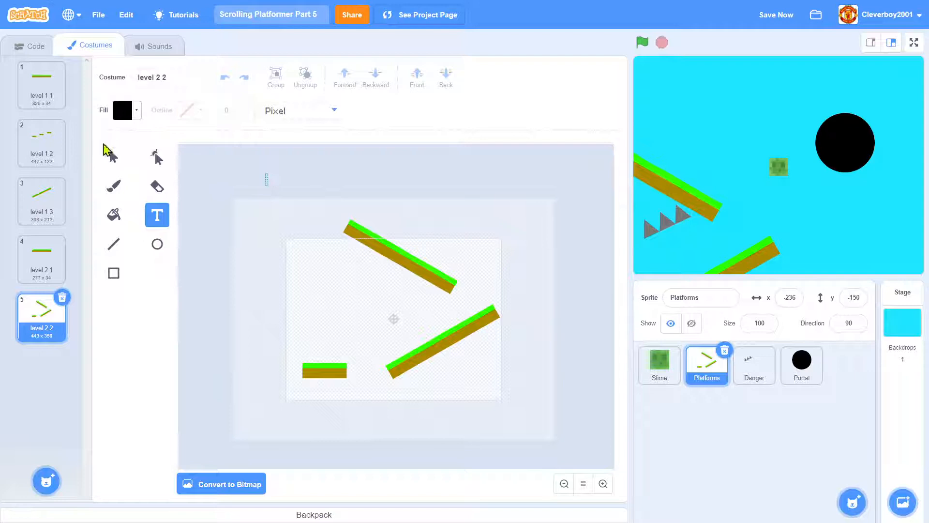
pyautogui.click(29, 45)
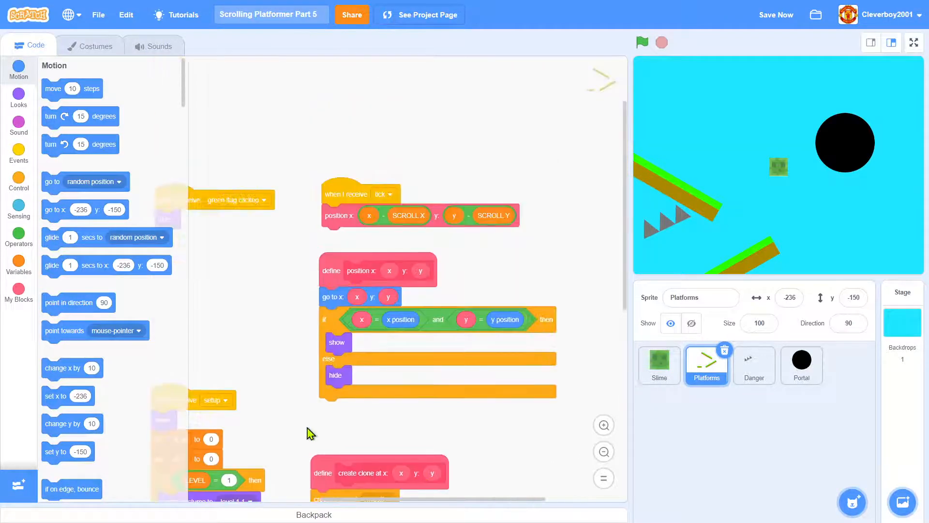
# Switch Danger to its empty level 1 1 costume, rerun the game, then select Slime
pyautogui.click(753, 365)
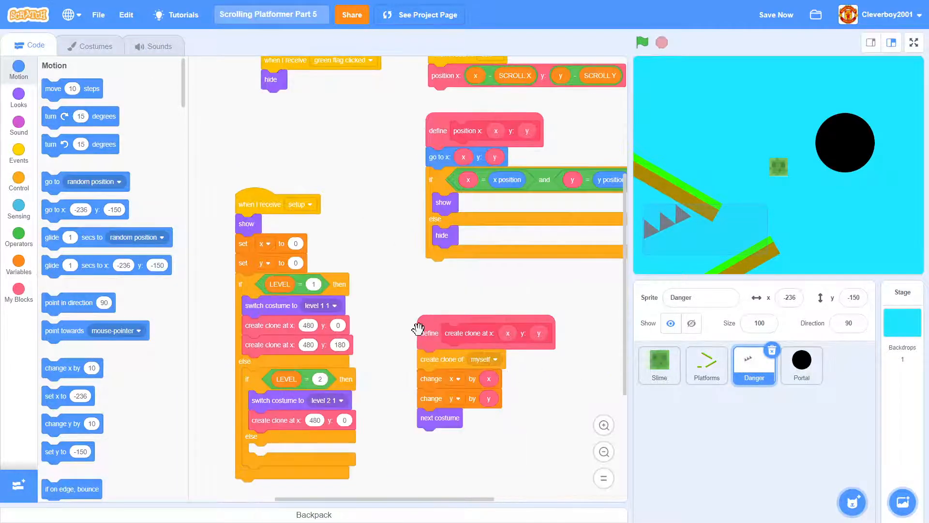
pyautogui.click(94, 46)
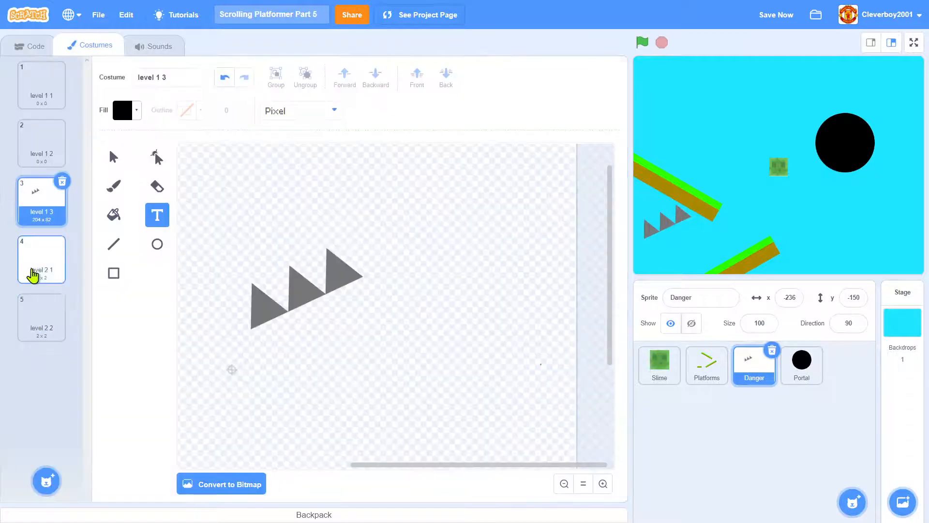
pyautogui.click(41, 85)
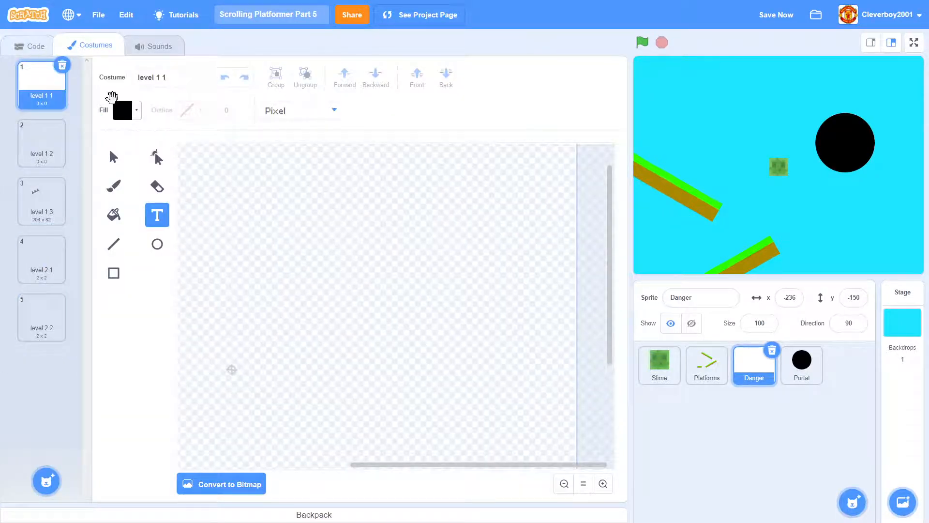
pyautogui.click(28, 45)
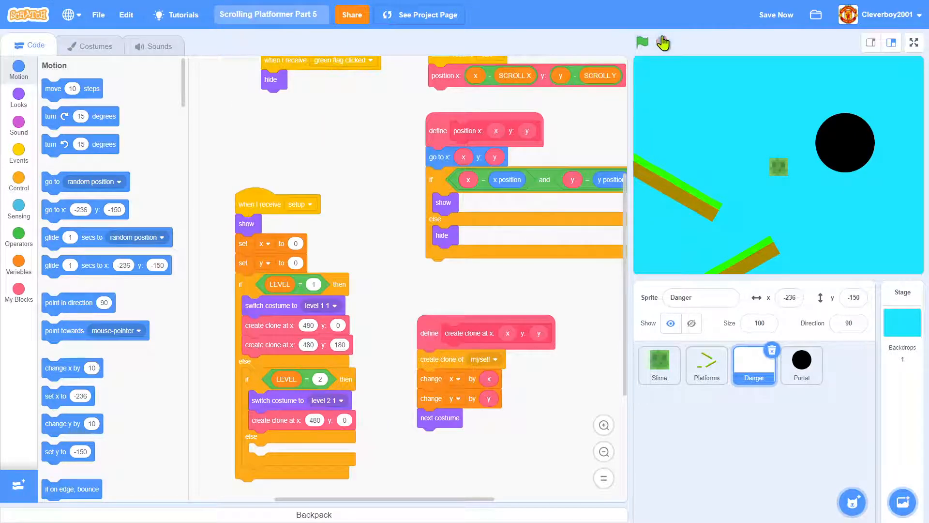
pyautogui.click(642, 42)
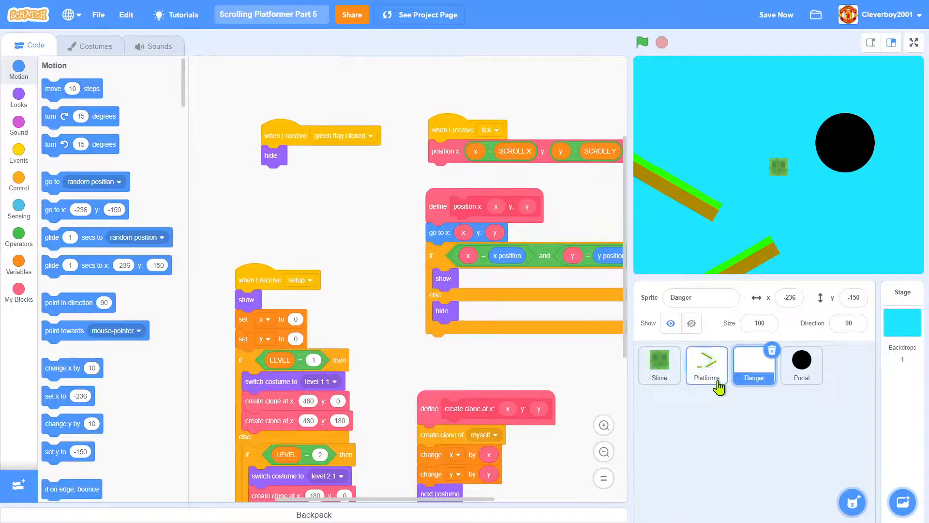
pyautogui.click(658, 365)
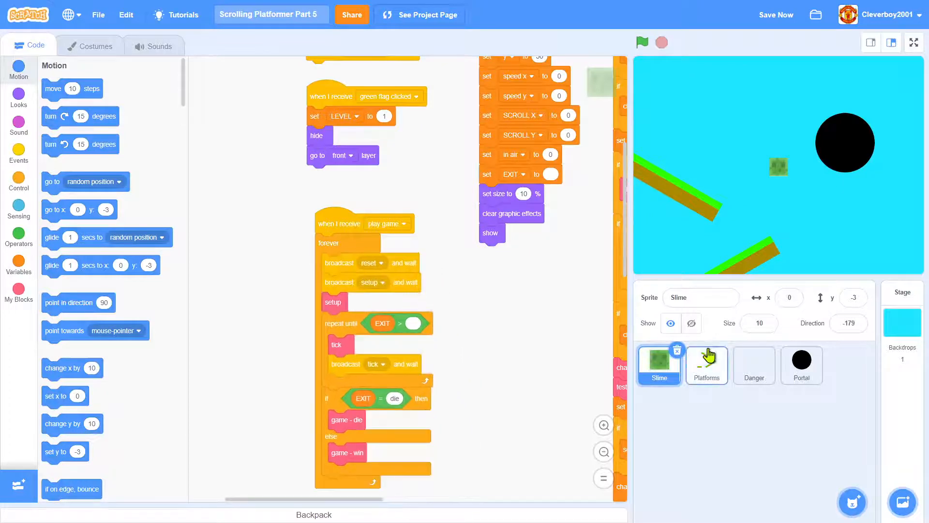
# Build a 'when I receive reset' → 'delete this clone' script in Platforms
pyautogui.click(706, 364)
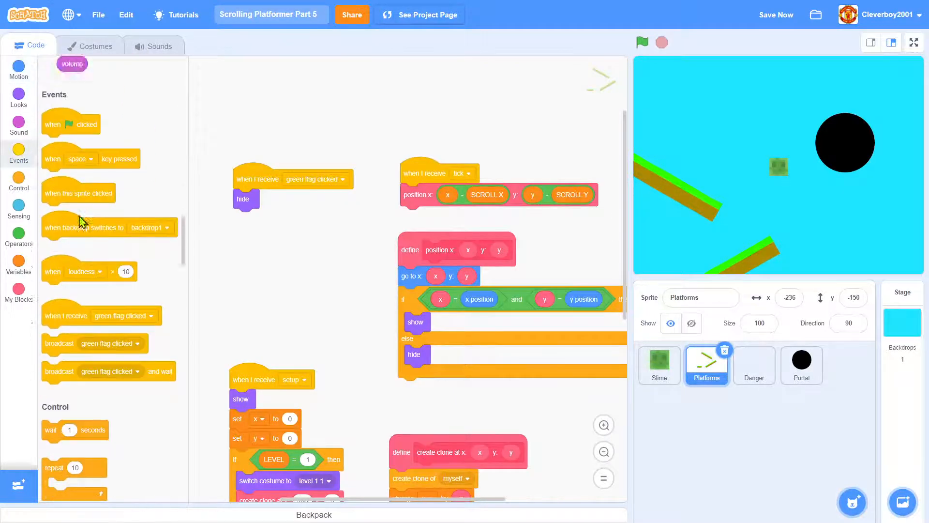
pyautogui.click(343, 256)
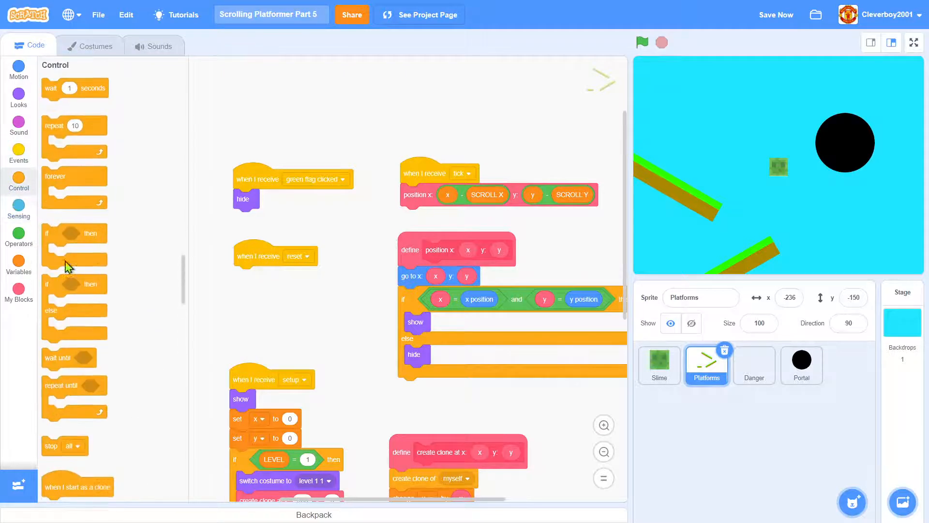
pyautogui.scroll(-3)
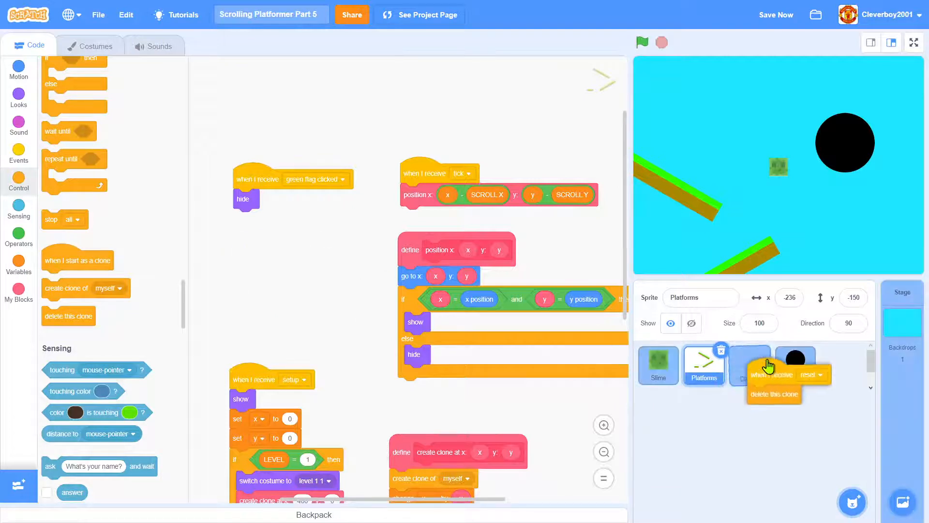
# Move Danger's copied reset script below its green flag script, then select Portal
pyautogui.click(754, 364)
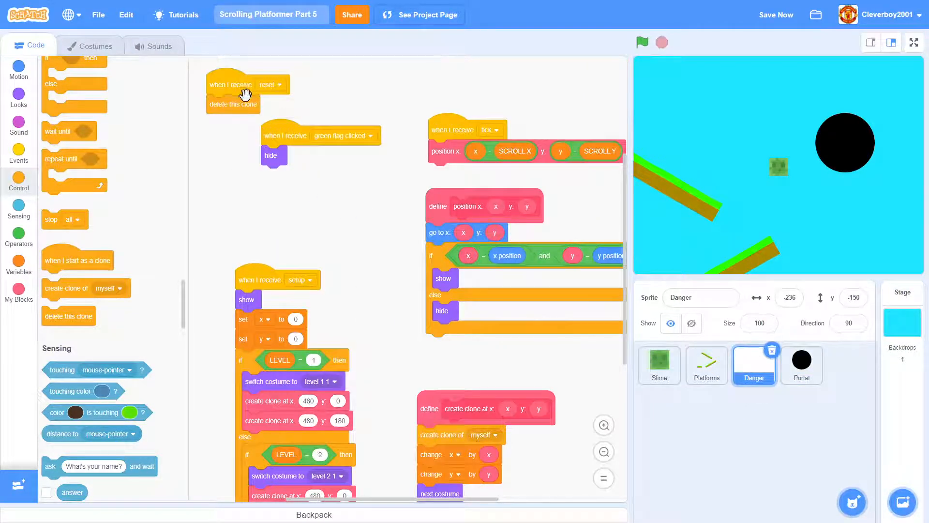
pyautogui.moveTo(246, 84); pyautogui.dragTo(275, 203)
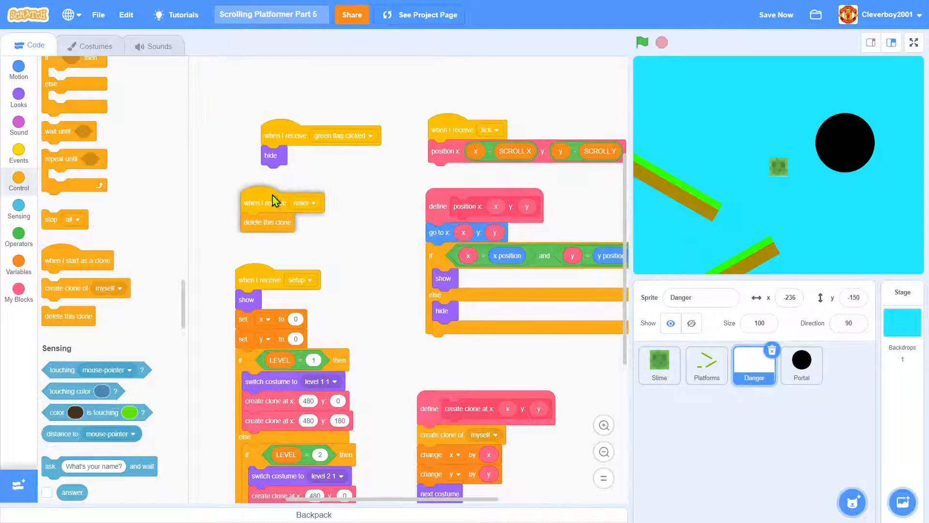
pyautogui.click(802, 361)
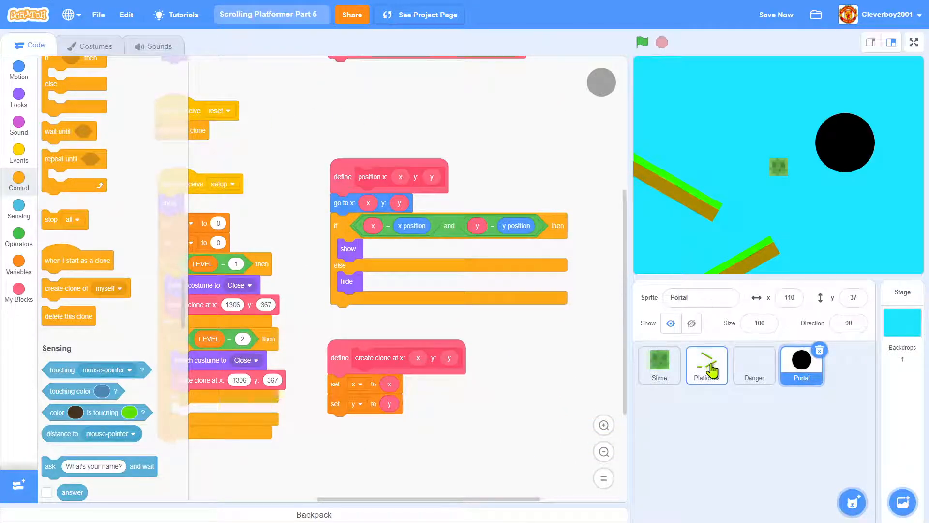
# Duplicate the Portal sprite into Portal2 and reselect the original Portal
pyautogui.rightClick(802, 360)
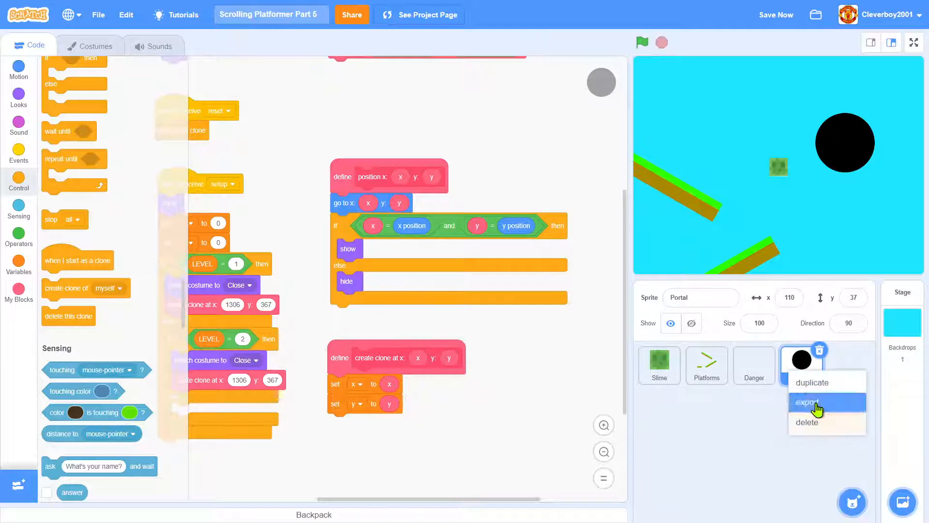
pyautogui.click(812, 382)
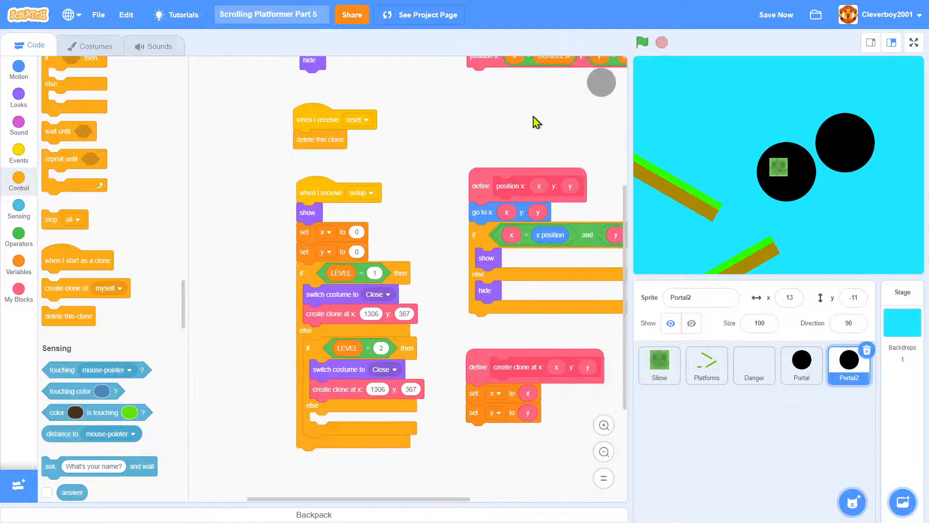
pyautogui.click(801, 359)
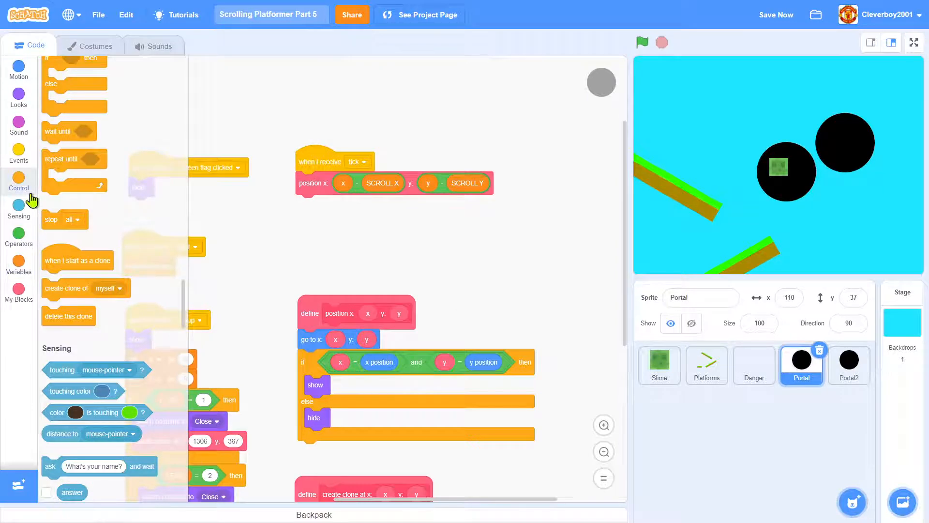
# Add an if with a costume number = 2 comparison to Portal's tick script
pyautogui.click(18, 180)
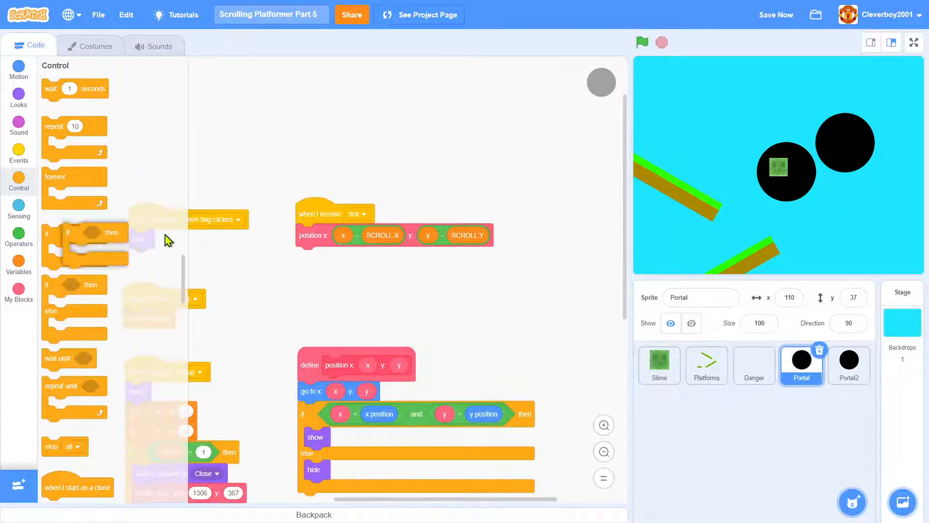
pyautogui.click(18, 233)
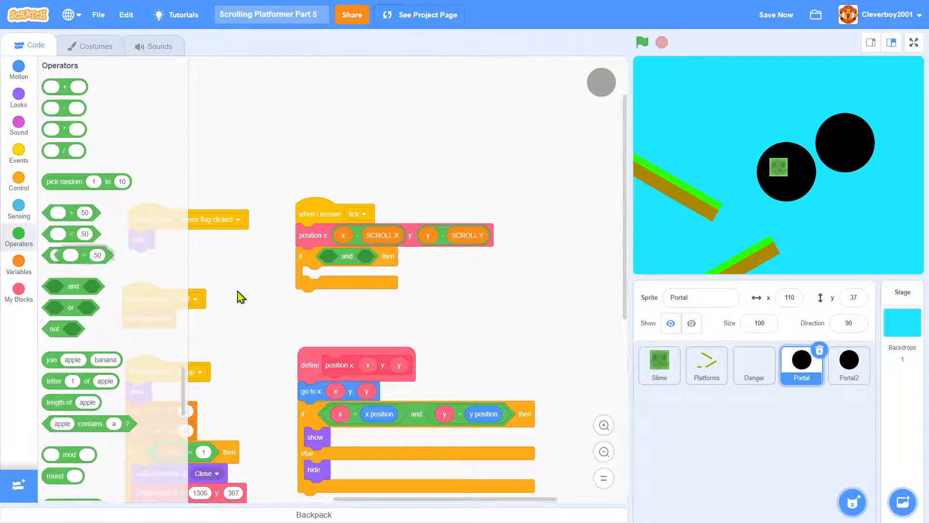
pyautogui.click(18, 263)
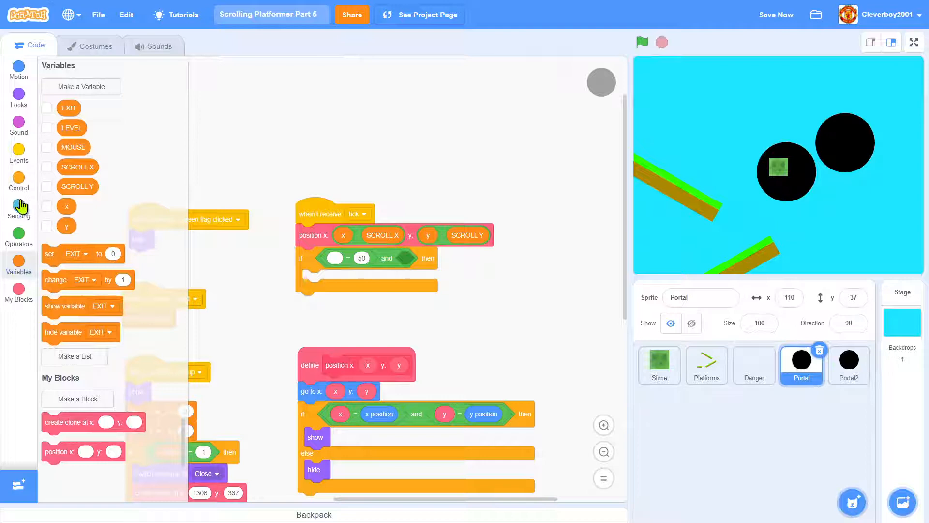
pyautogui.click(19, 206)
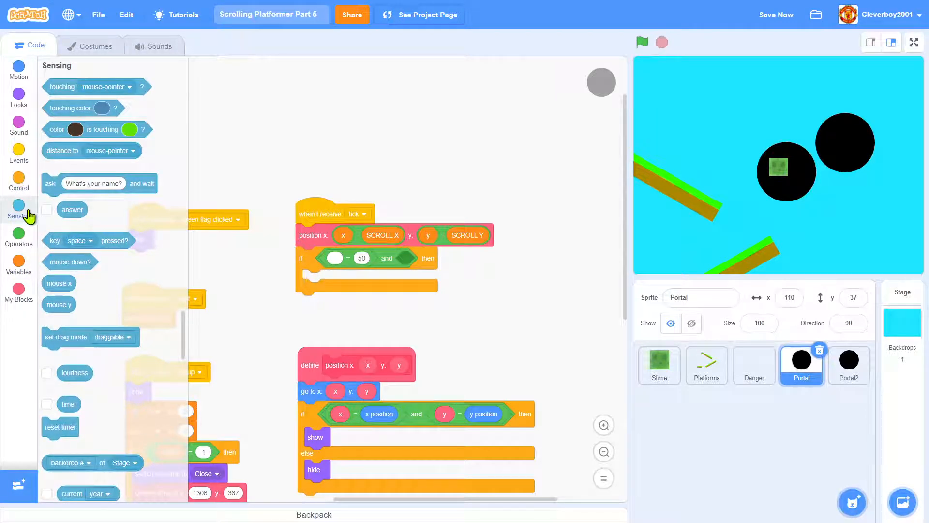
pyautogui.click(18, 96)
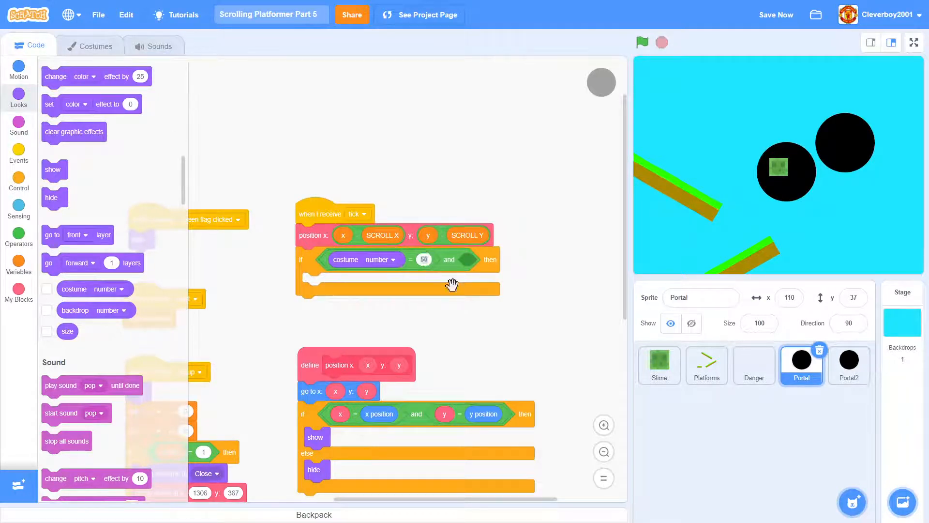
pyautogui.click(90, 46)
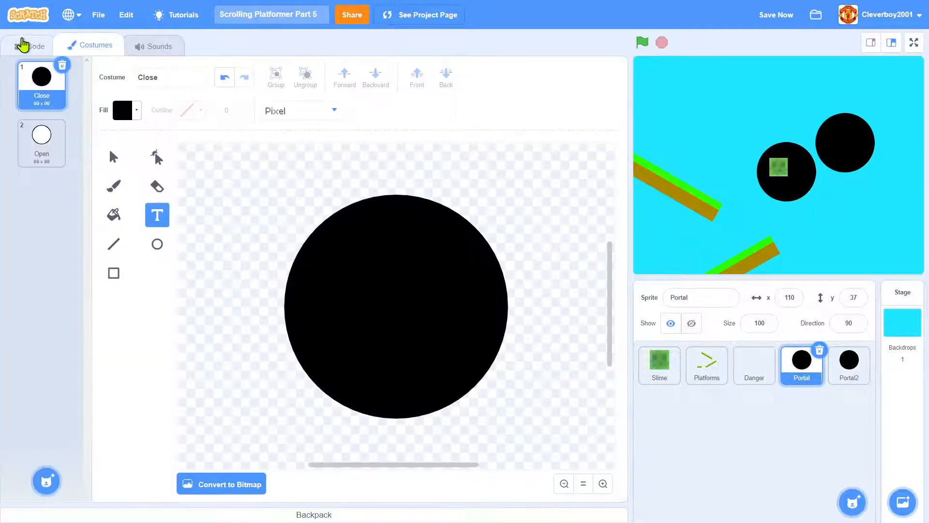
pyautogui.click(32, 45)
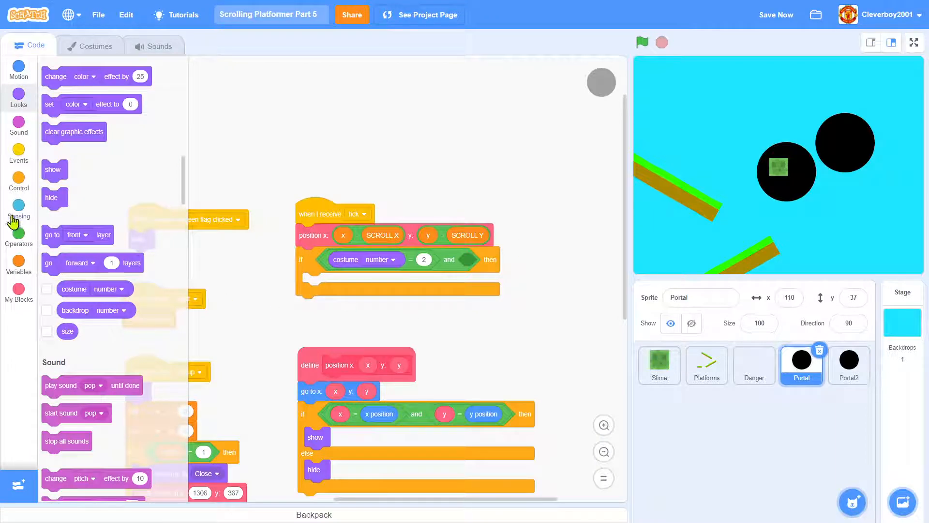
# Add touching Slime and 'set EXIT to win', checking Slime's game-win script
pyautogui.click(19, 206)
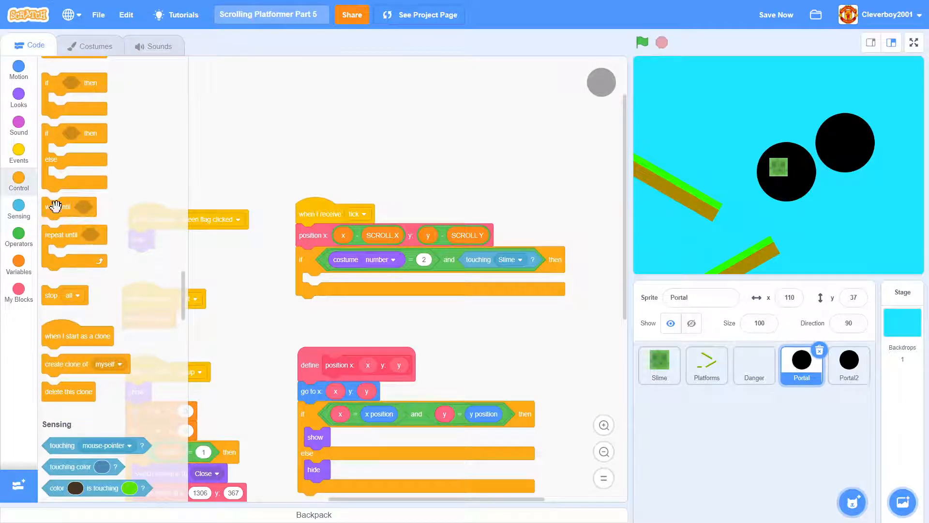
pyautogui.click(19, 263)
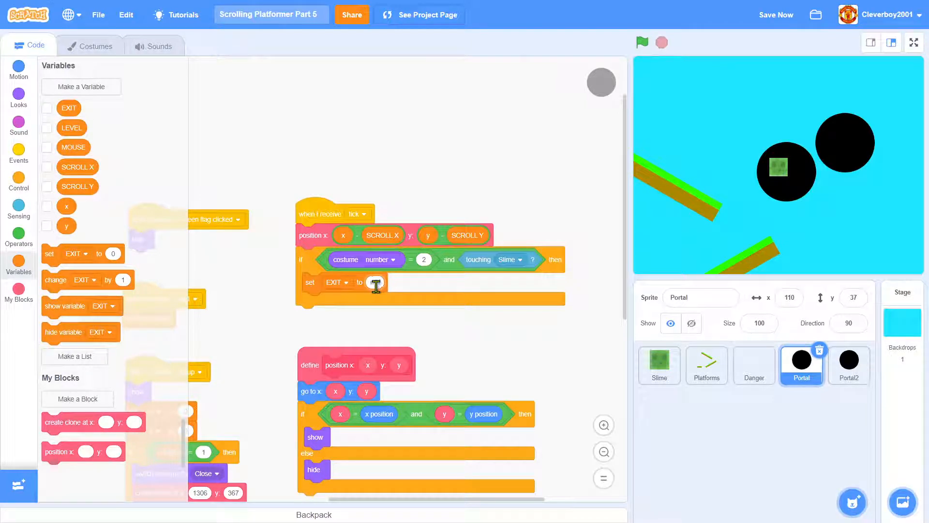
pyautogui.click(659, 366)
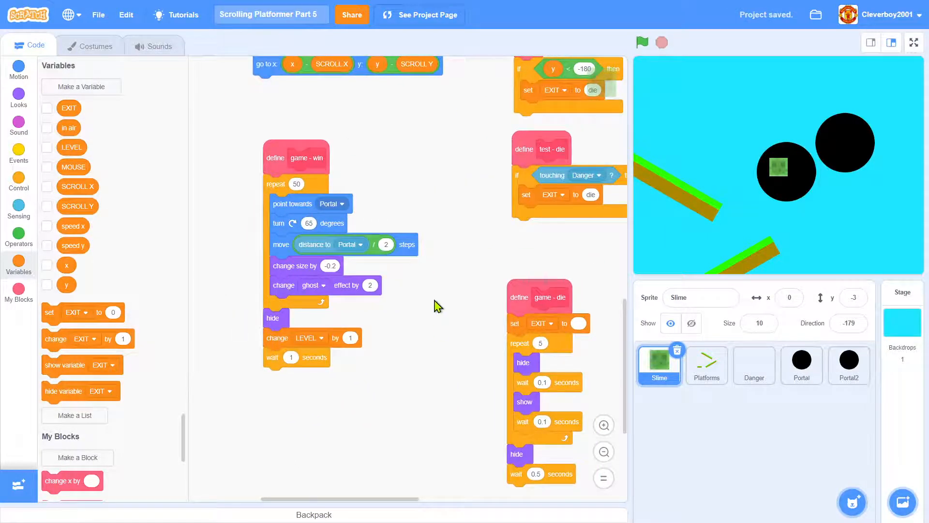
pyautogui.click(801, 366)
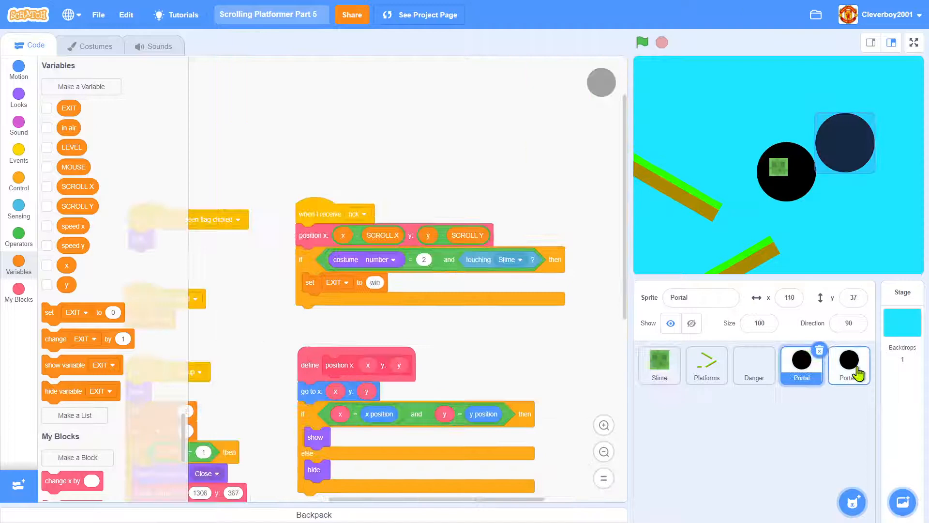
pyautogui.click(849, 364)
pyautogui.write('Collectables')
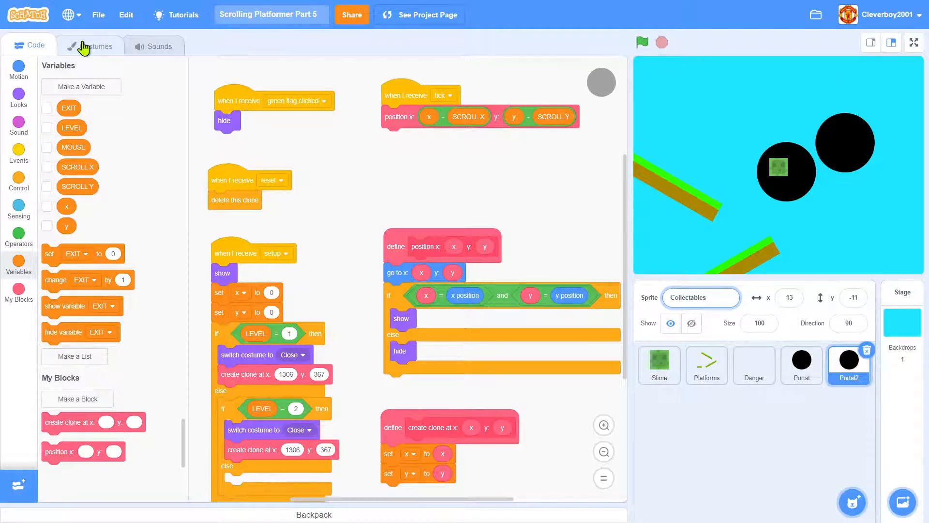
# Delete the costume's white circle and draw a yellow square with thick black outline
pyautogui.click(94, 45)
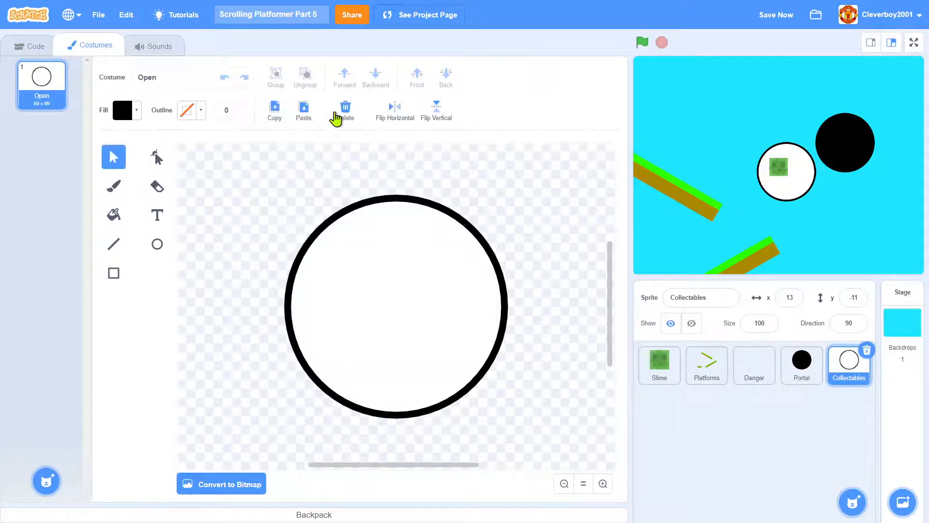
pyautogui.click(344, 106)
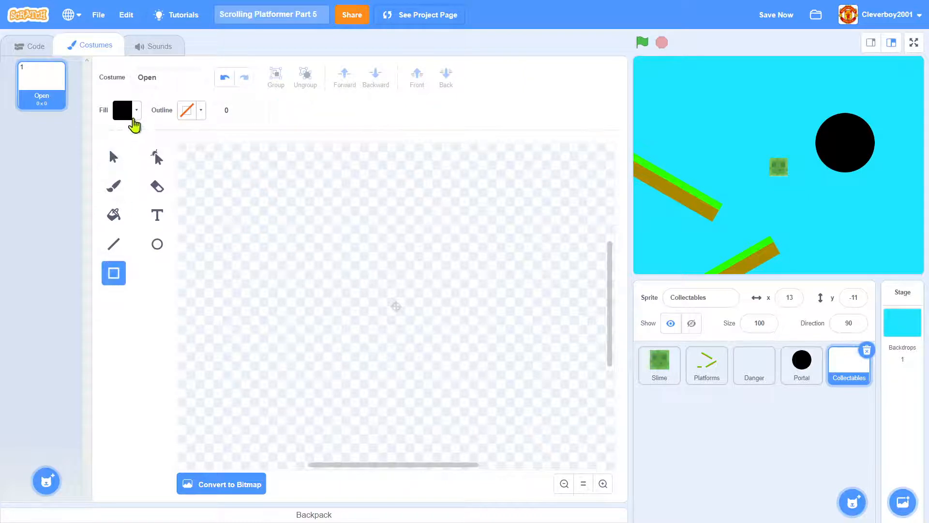
pyautogui.click(122, 110)
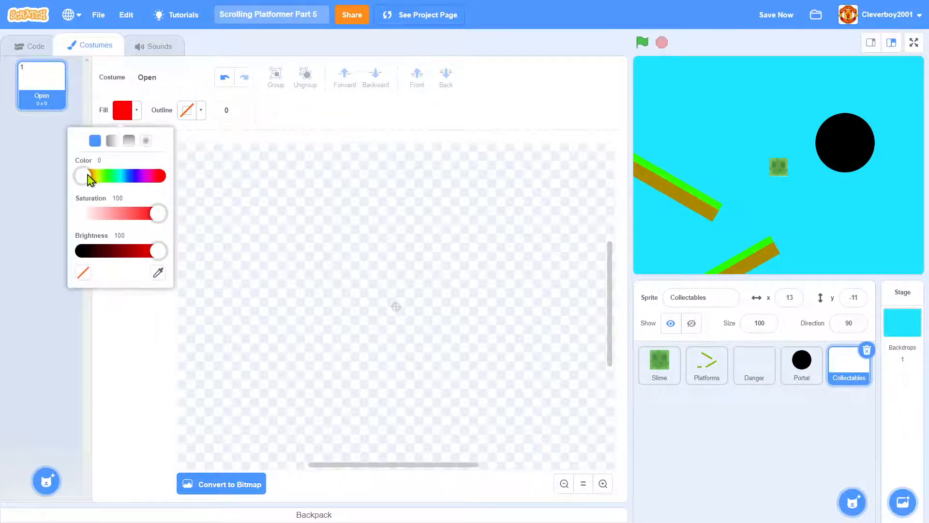
pyautogui.moveTo(79, 176); pyautogui.dragTo(97, 175)
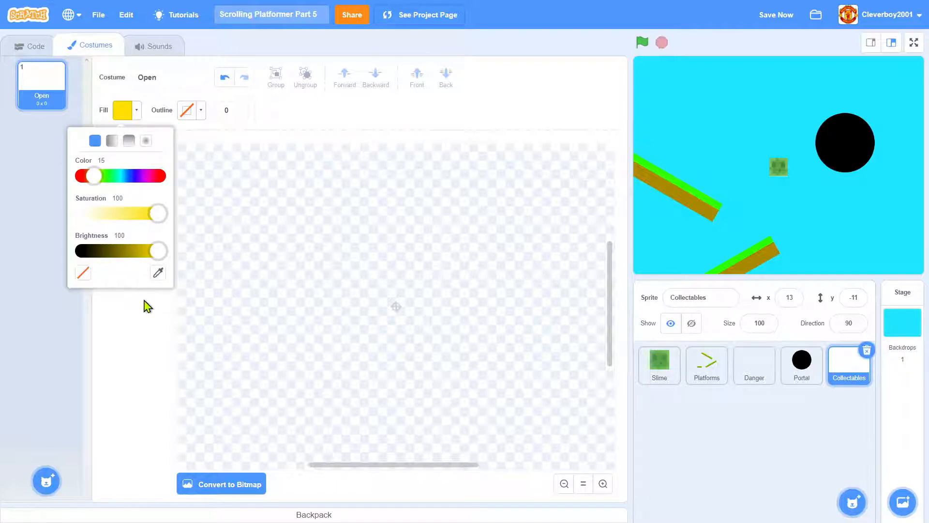
pyautogui.click(196, 111)
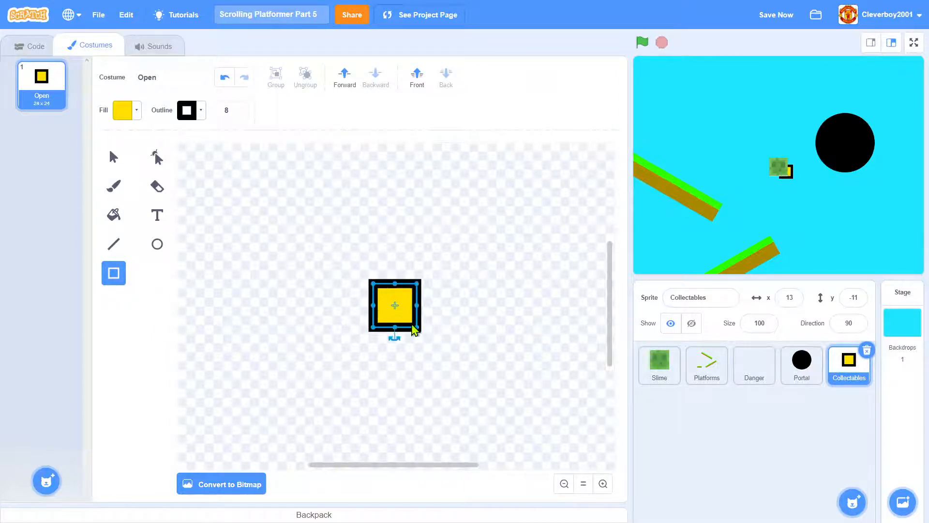
pyautogui.click(156, 214)
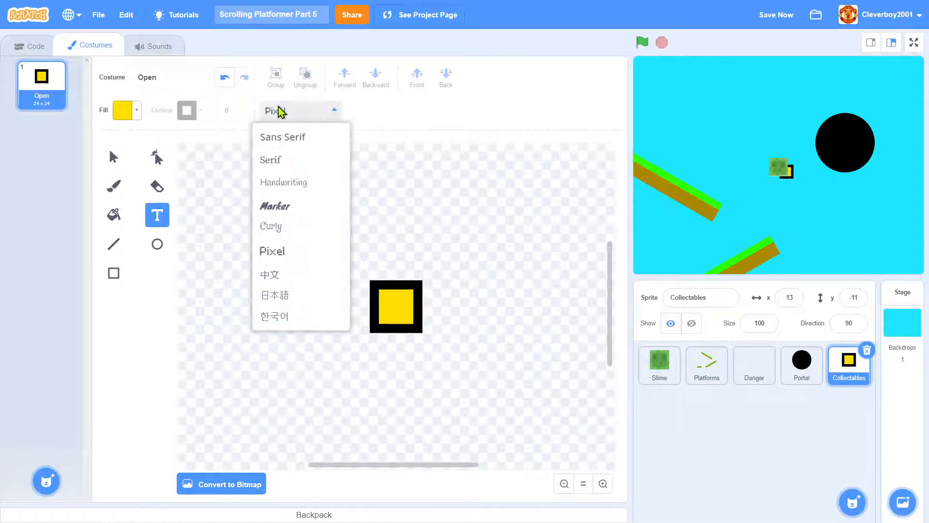
# Place black Pixel-font text on the yellow coin square and return to the code
pyautogui.click(271, 251)
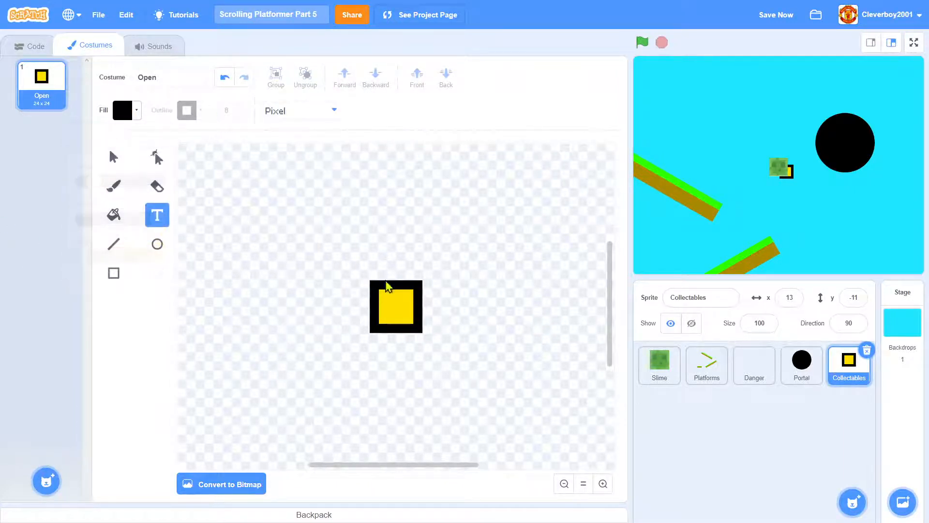
pyautogui.click(388, 305)
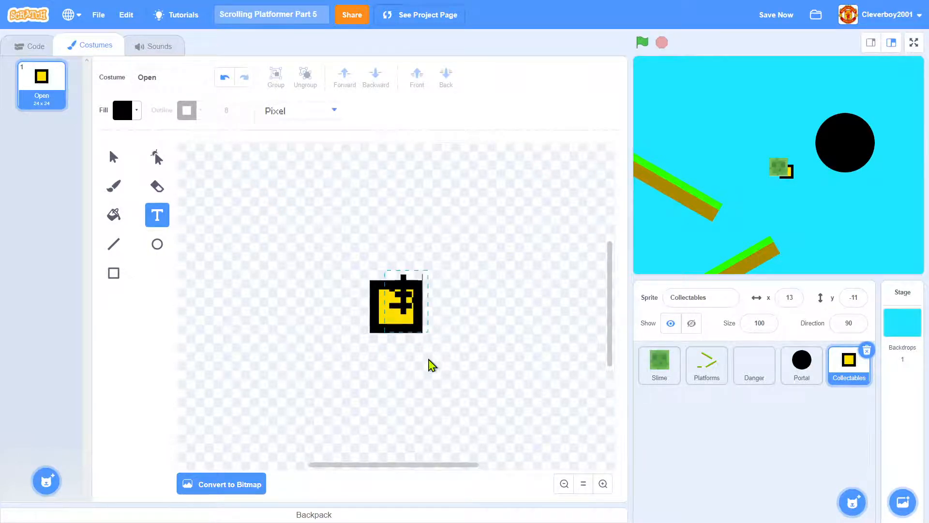
pyautogui.click(113, 157)
pyautogui.write('collectab')
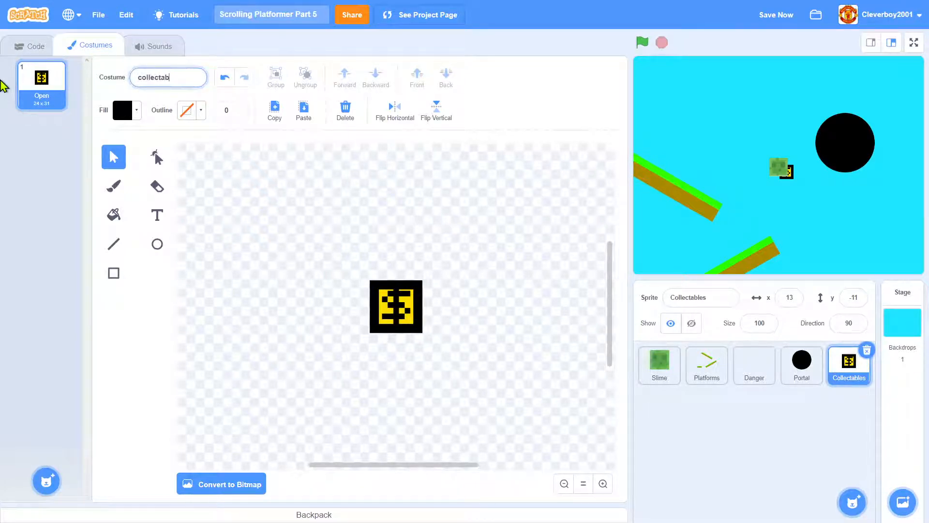
pyautogui.click(29, 46)
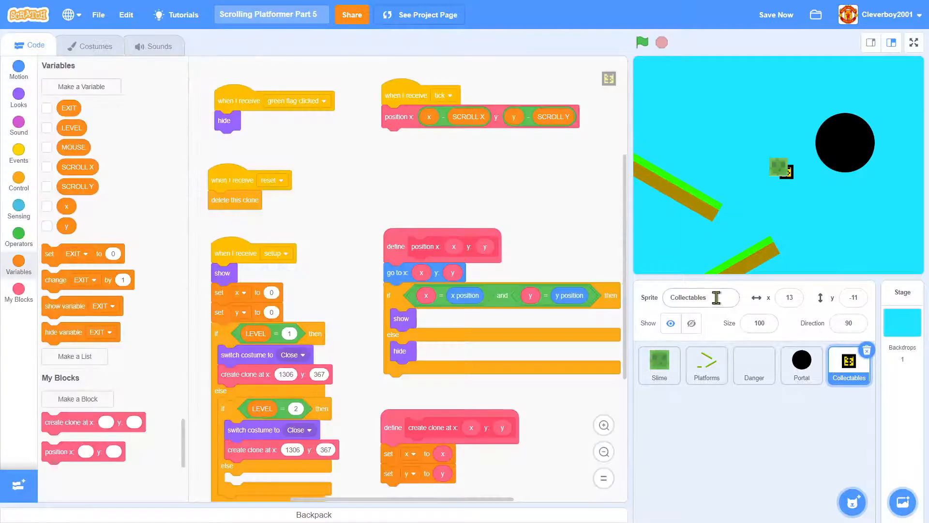
# Confirm the costume is named collectable, review Collectables' code, then select the Stage
pyautogui.click(91, 45)
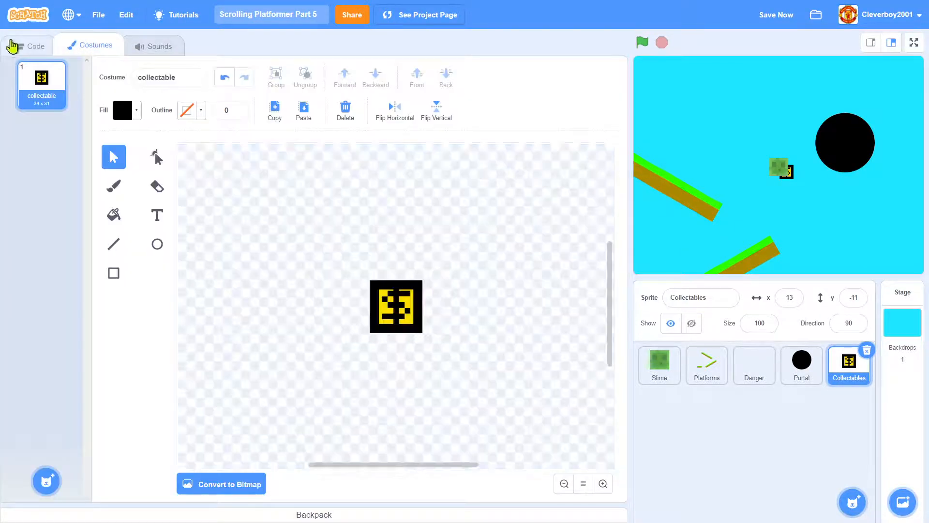
pyautogui.click(29, 45)
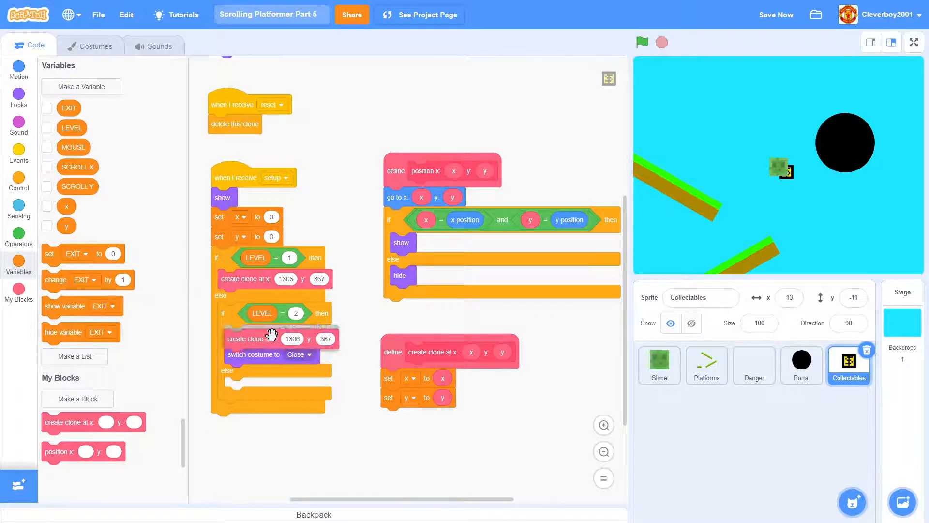
pyautogui.scroll(3)
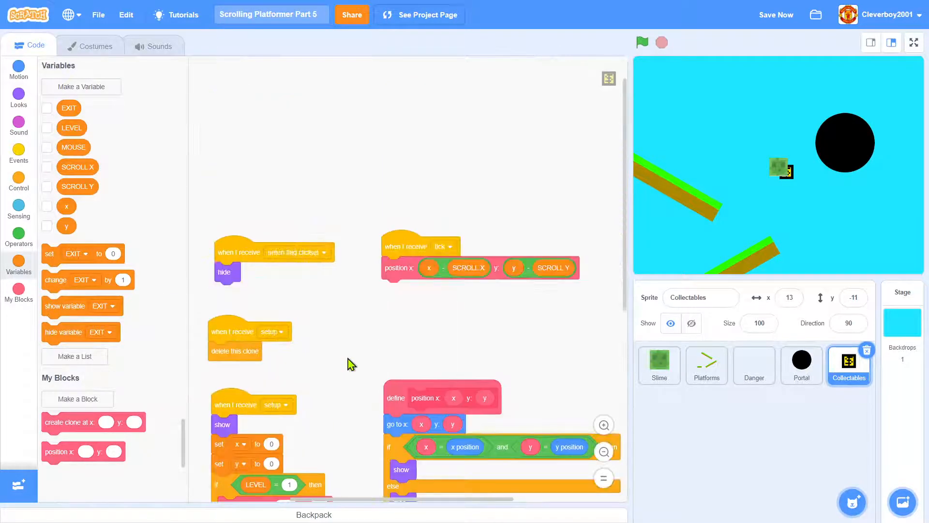
pyautogui.scroll(-3)
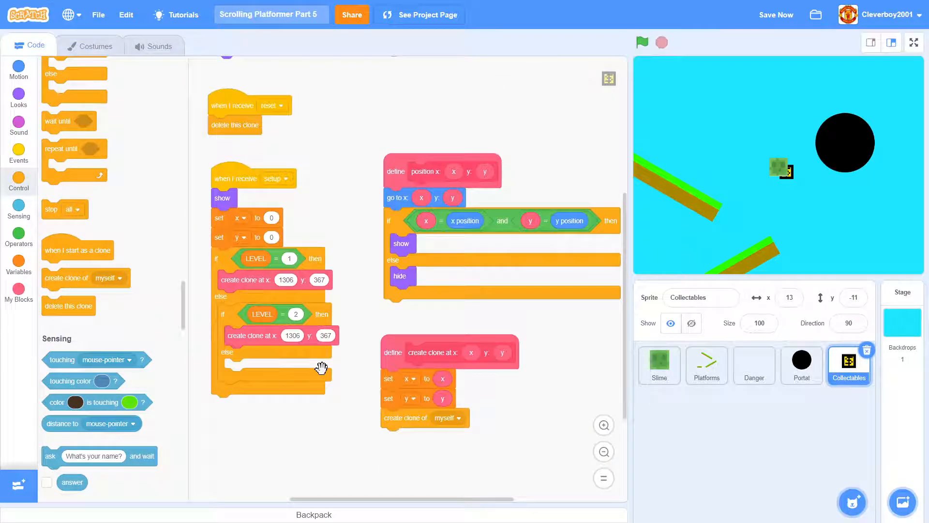
pyautogui.scroll(3)
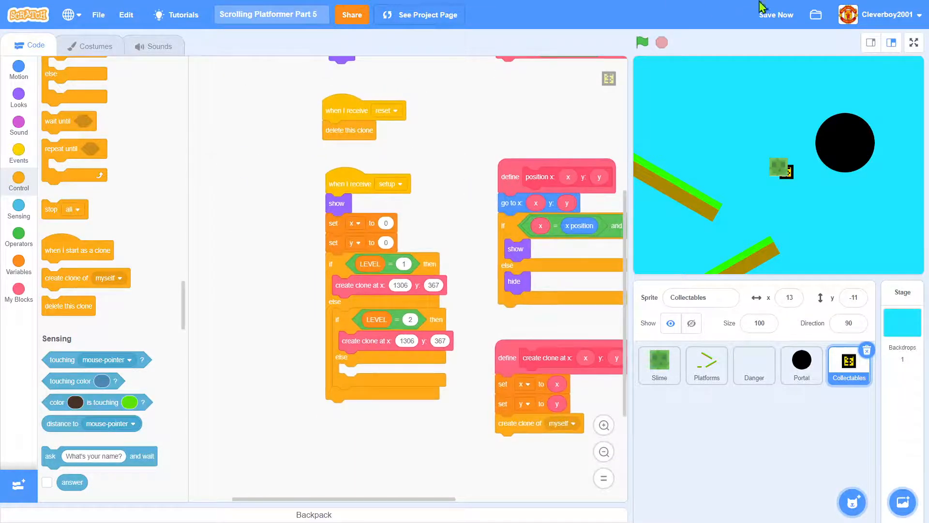
pyautogui.click(901, 314)
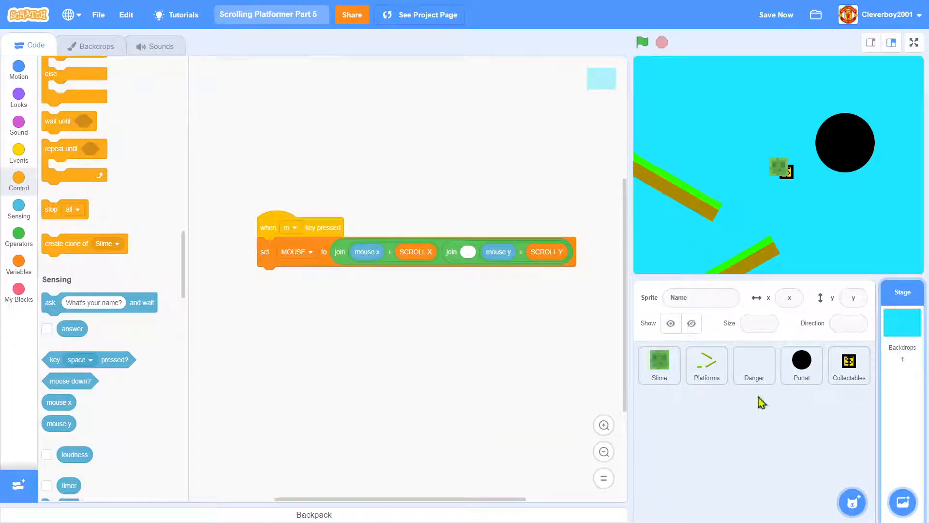
# Reselect Collectables and run the game with the green flag to play the level
pyautogui.click(848, 364)
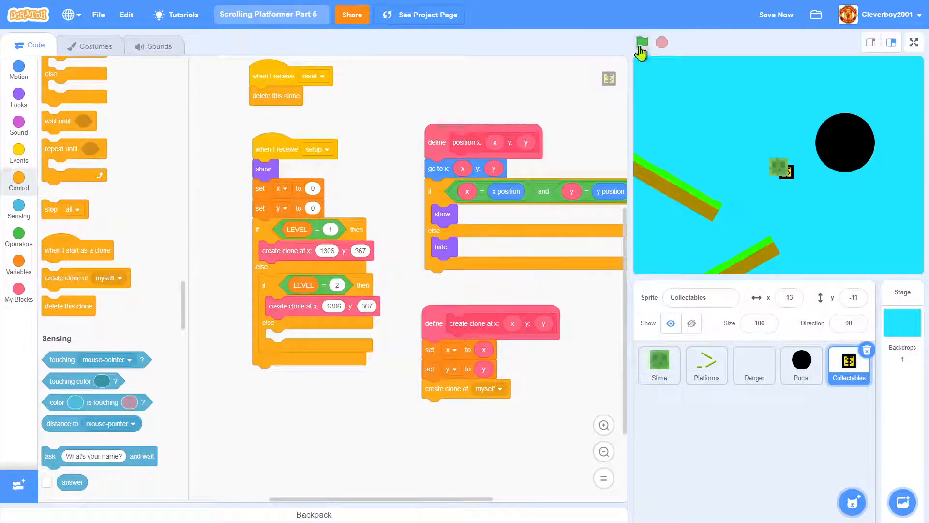
pyautogui.click(641, 42)
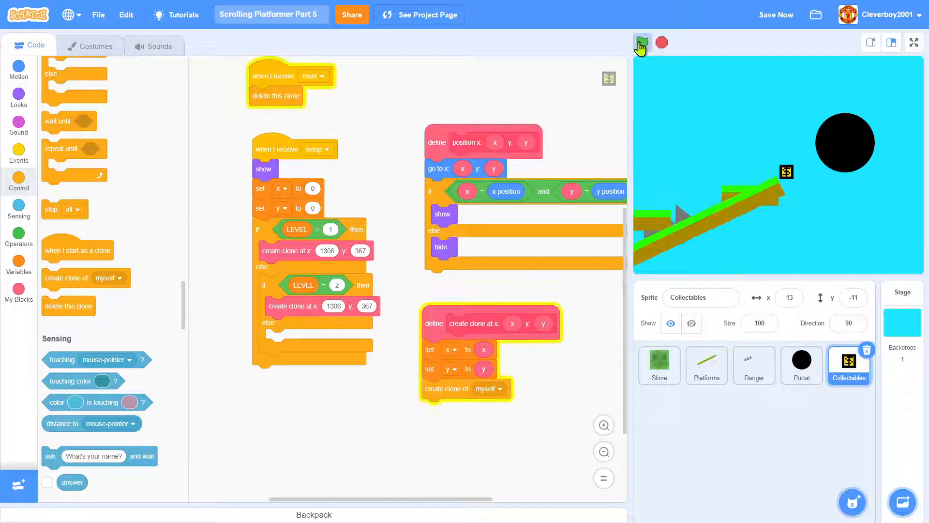
pyautogui.click(641, 42)
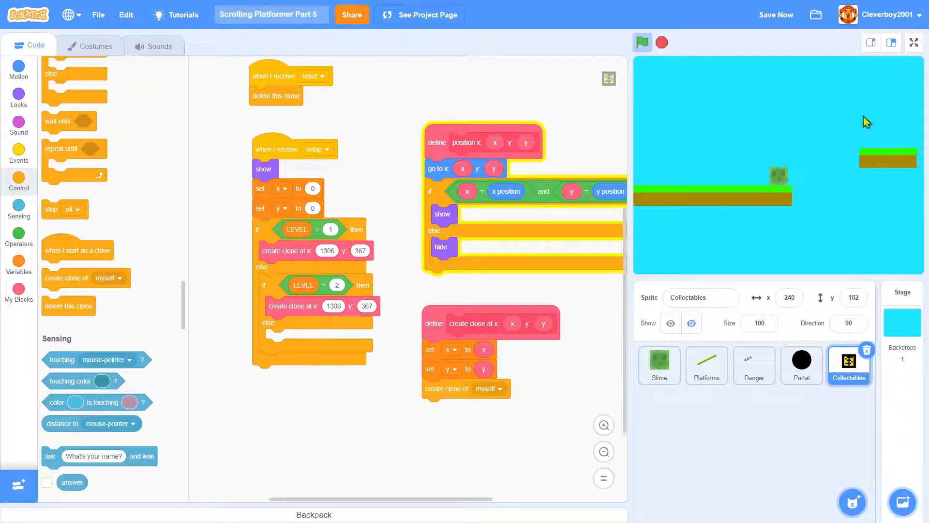
pyautogui.moveTo(5, 276)
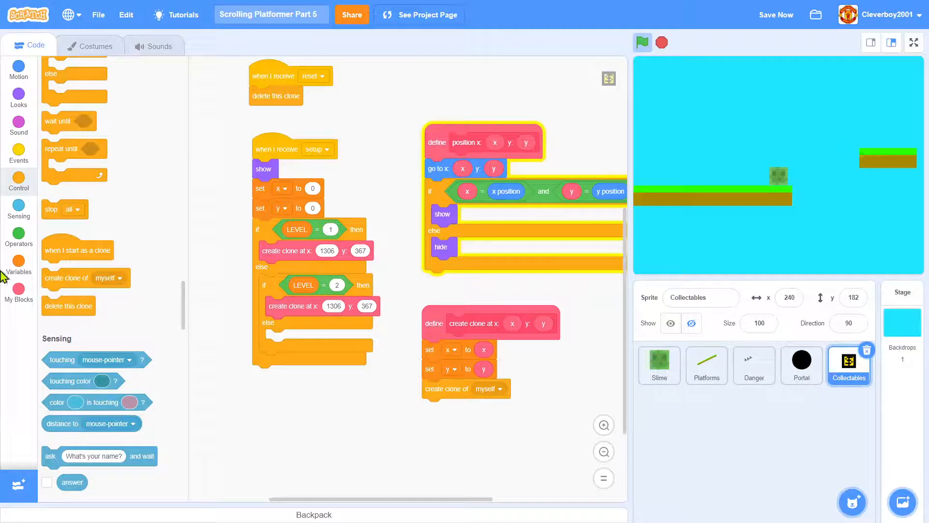
# Show the MOUSE readout and duplicate the create-clone block for coordinates 397,116
pyautogui.click(19, 263)
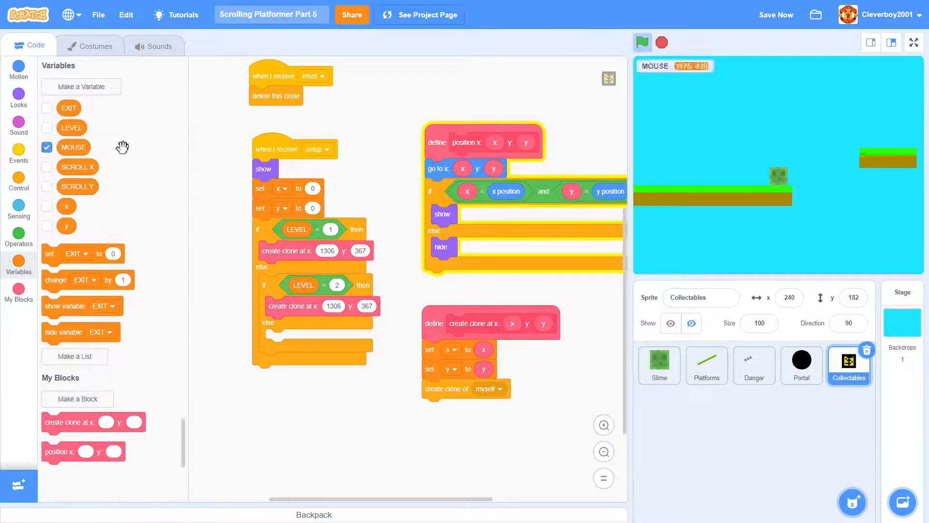
pyautogui.moveTo(828, 132)
pyautogui.write('209')
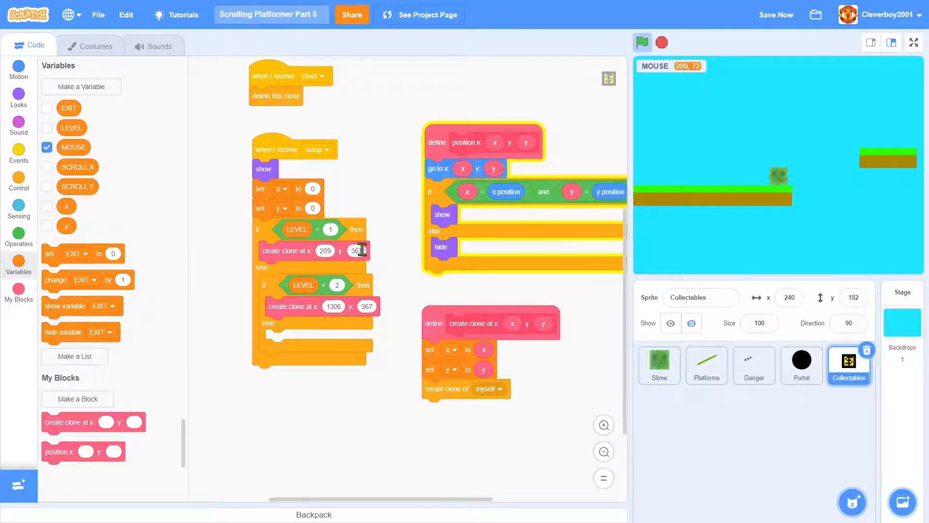
pyautogui.rightClick(279, 250)
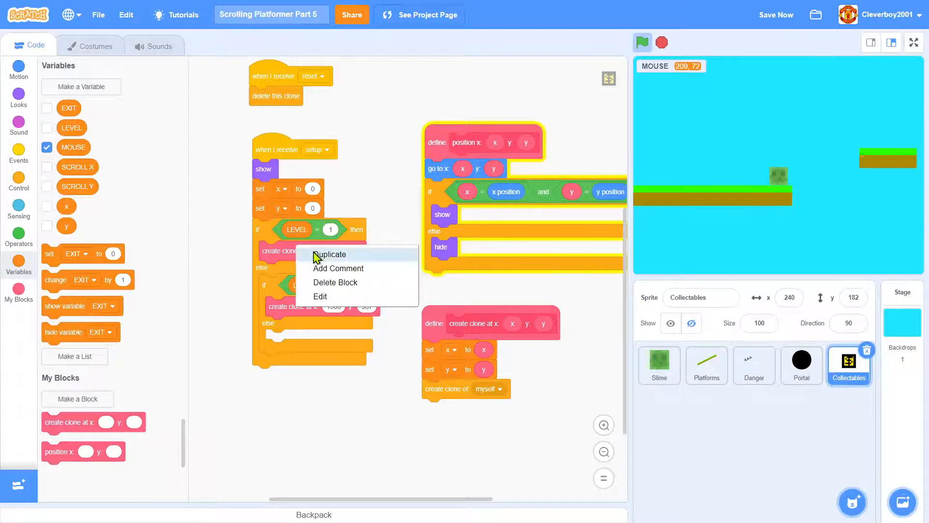
pyautogui.click(330, 254)
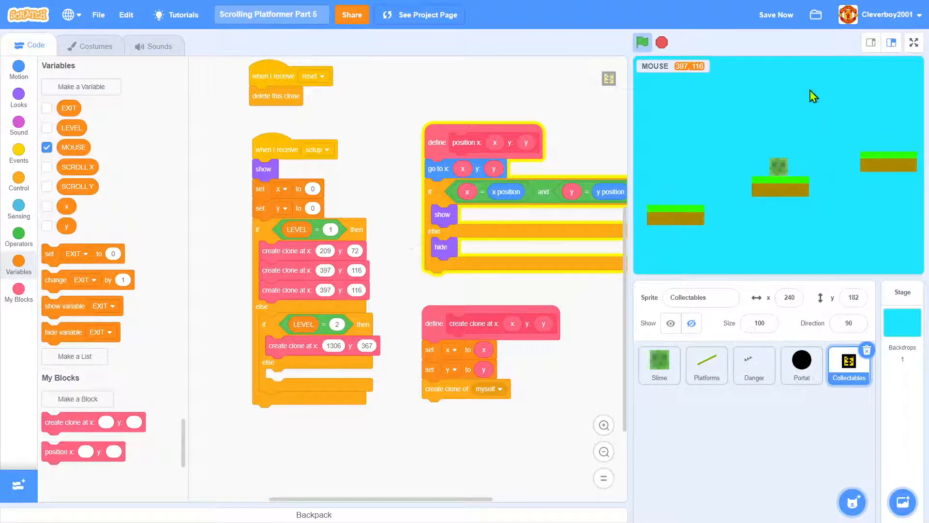
pyautogui.moveTo(834, 135)
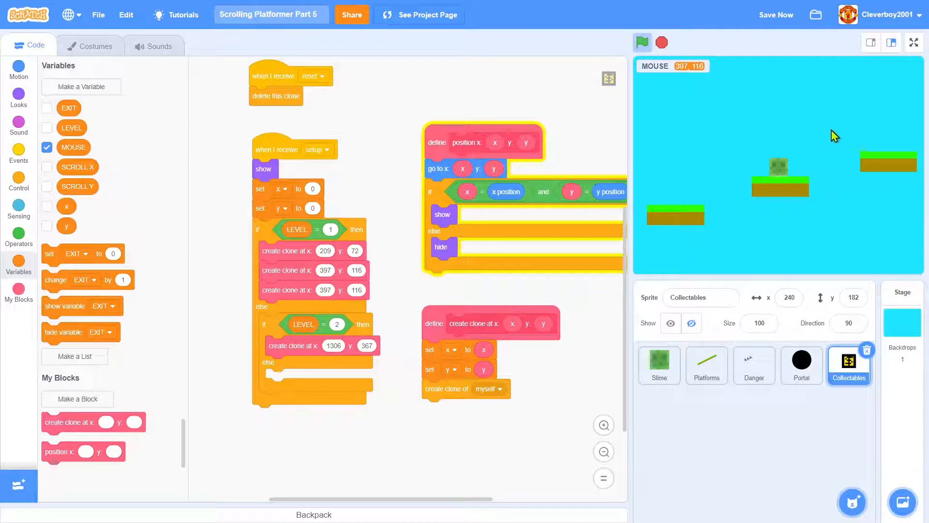
pyautogui.moveTo(835, 135)
pyautogui.write('573')
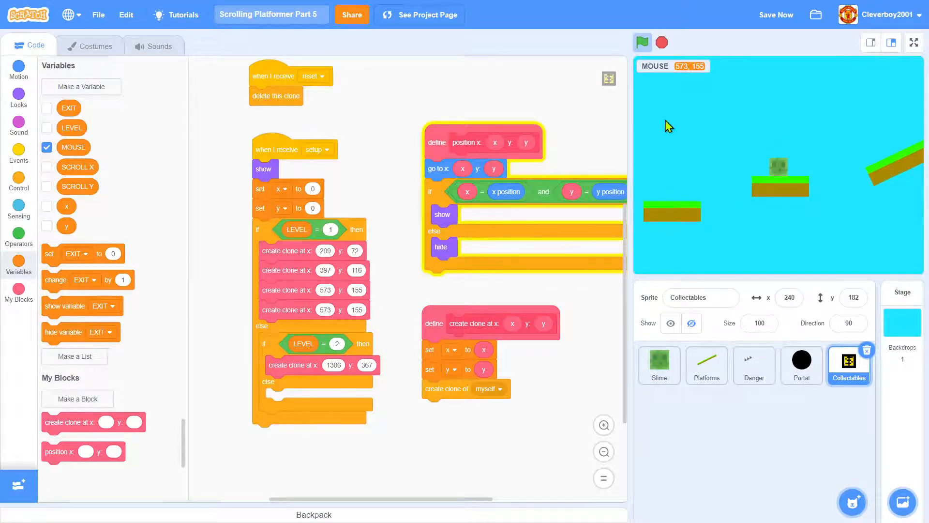
pyautogui.moveTo(785, 107)
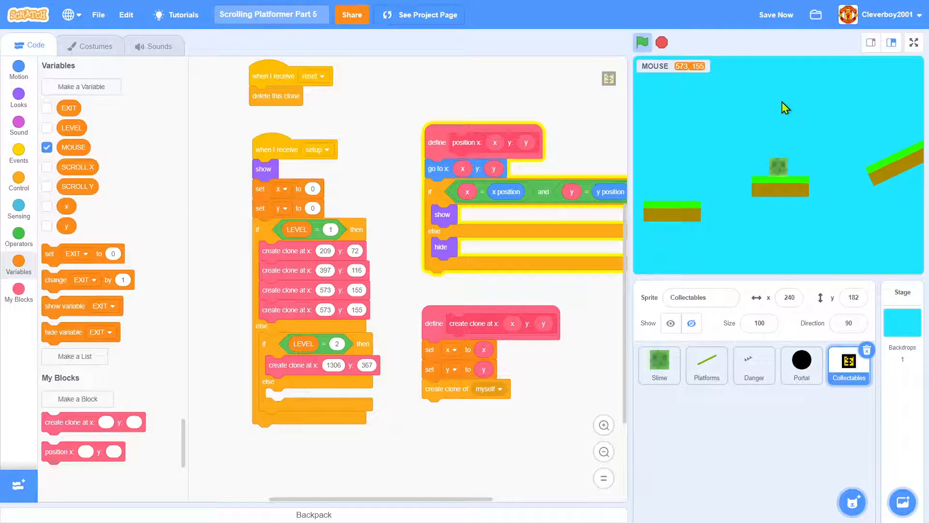
pyautogui.moveTo(780, 105)
pyautogui.write('662')
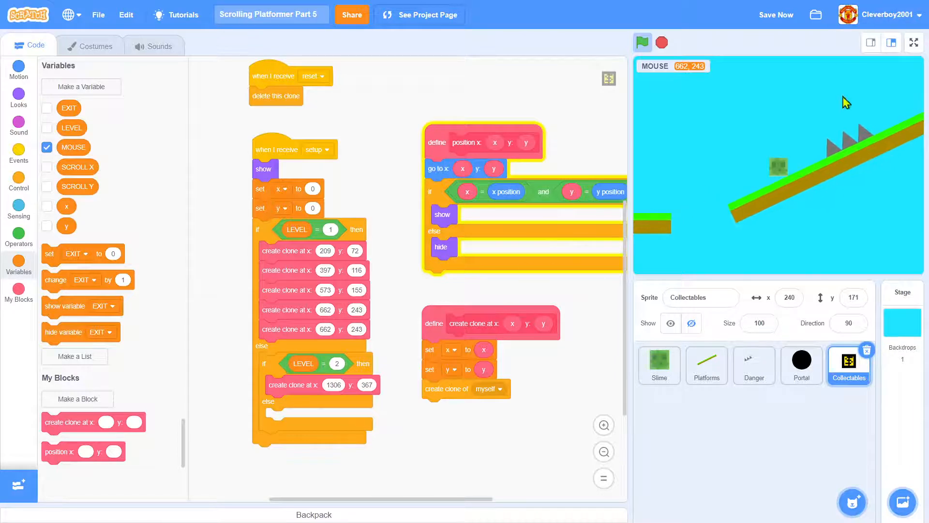
pyautogui.moveTo(839, 104)
pyautogui.write('987')
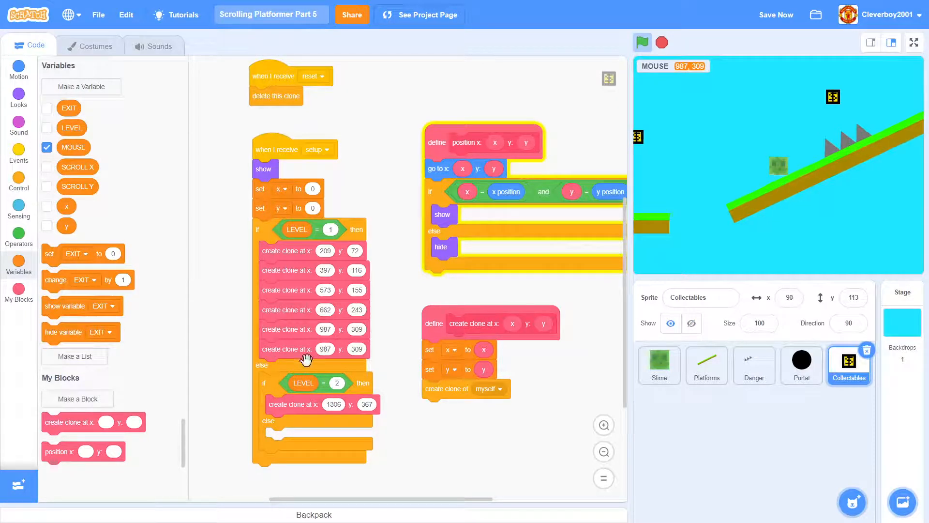
# Run the setup script to preview the new coin clones at 573,155 through 1157,432
pyautogui.click(641, 42)
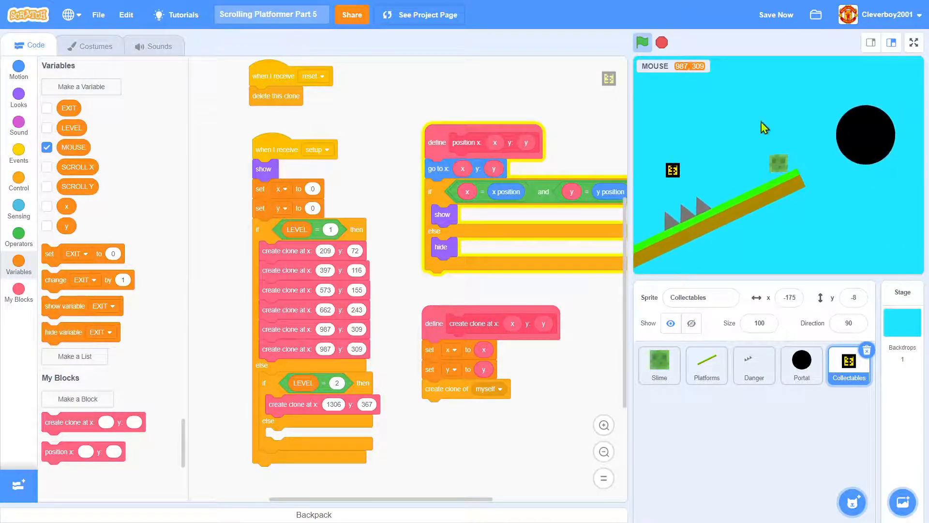
pyautogui.moveTo(781, 101)
pyautogui.write('432')
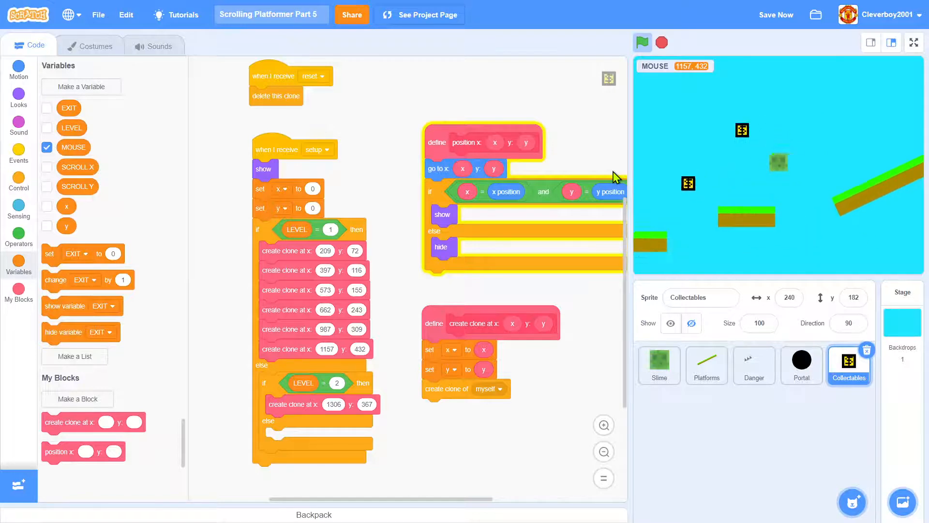
pyautogui.click(642, 42)
pyautogui.write('COLL')
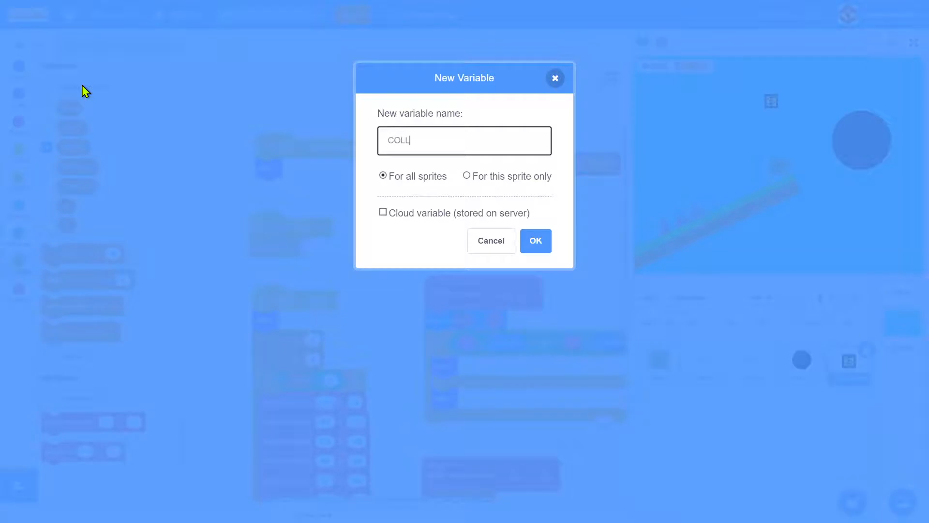
# Name the new variables COLLECTED and COLLECTED MAX and confirm them
pyautogui.write('ECTED')
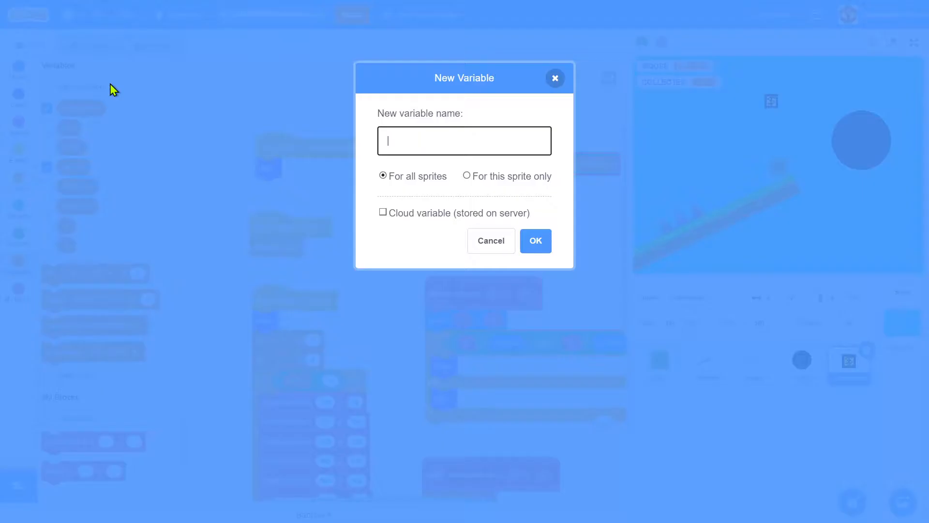
pyautogui.write('COLLE')
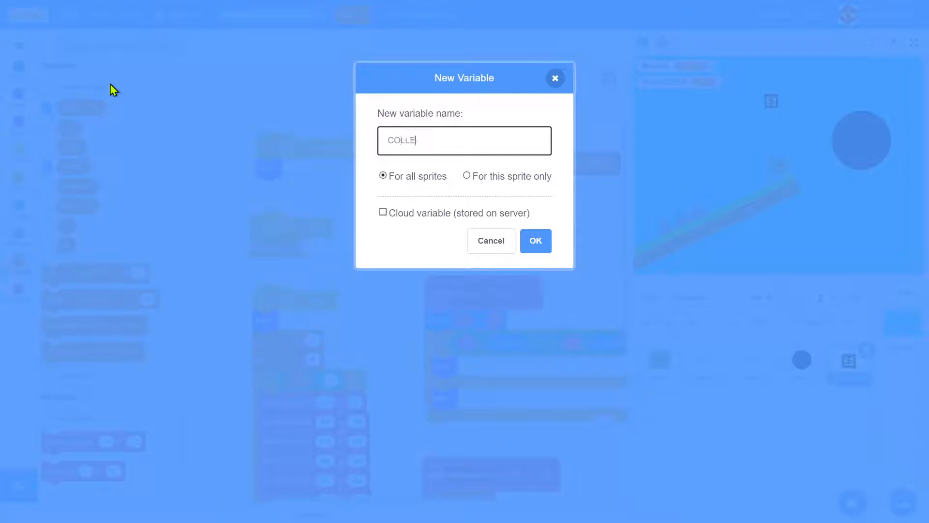
pyautogui.write('CTED MA')
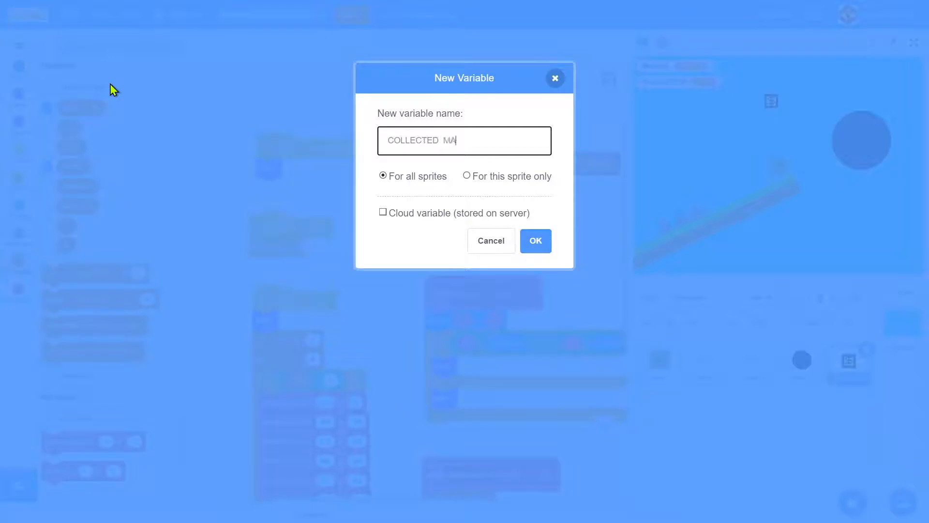
pyautogui.write('X')
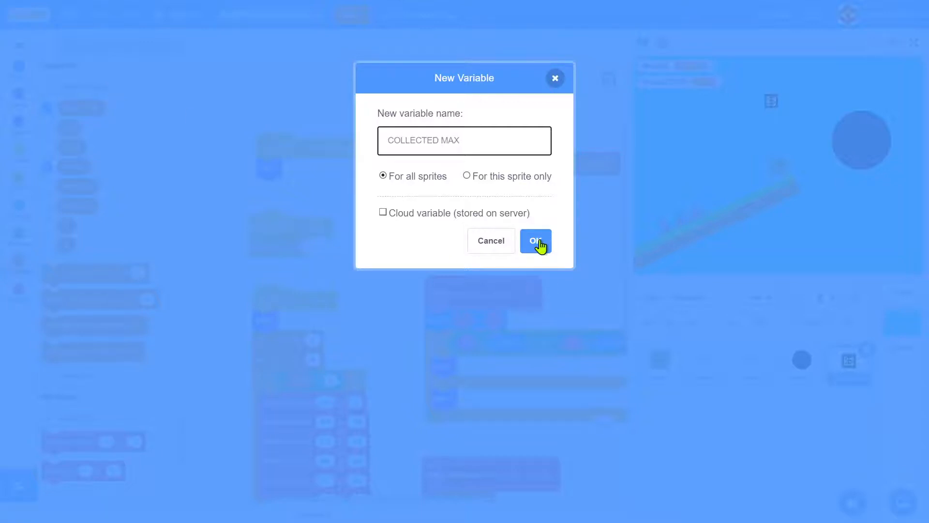
pyautogui.click(534, 241)
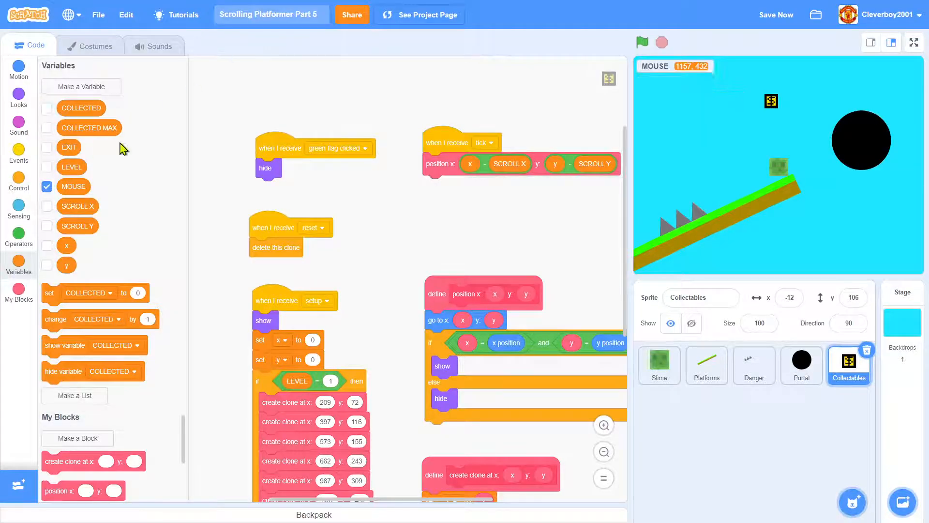
# Add 'set COLLECTED to 0' and 'set COLLECTED MAX to 0' blocks to the setup script
pyautogui.scroll(-3)
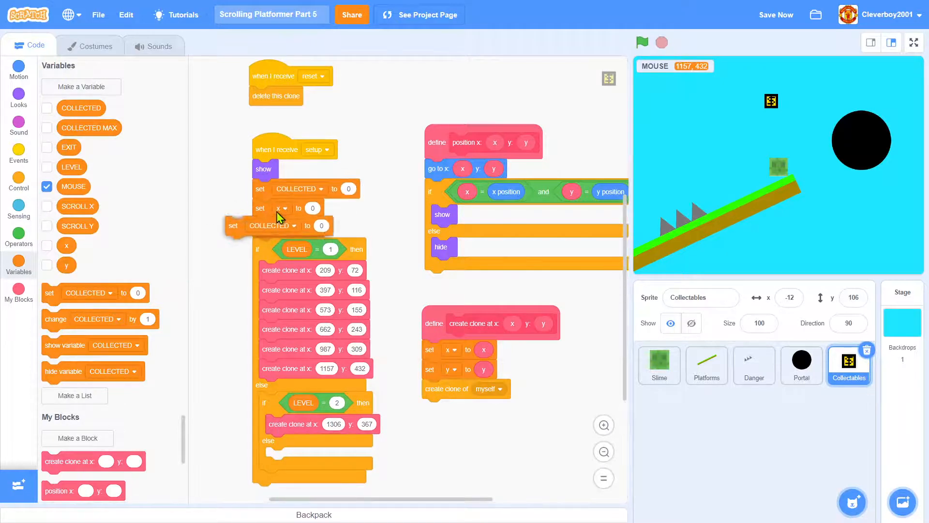
pyautogui.click(279, 207)
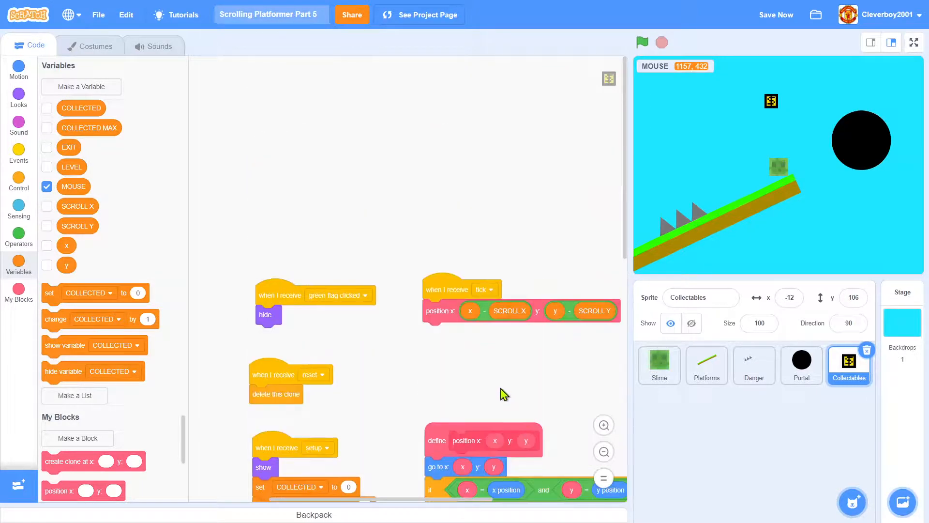
pyautogui.click(19, 177)
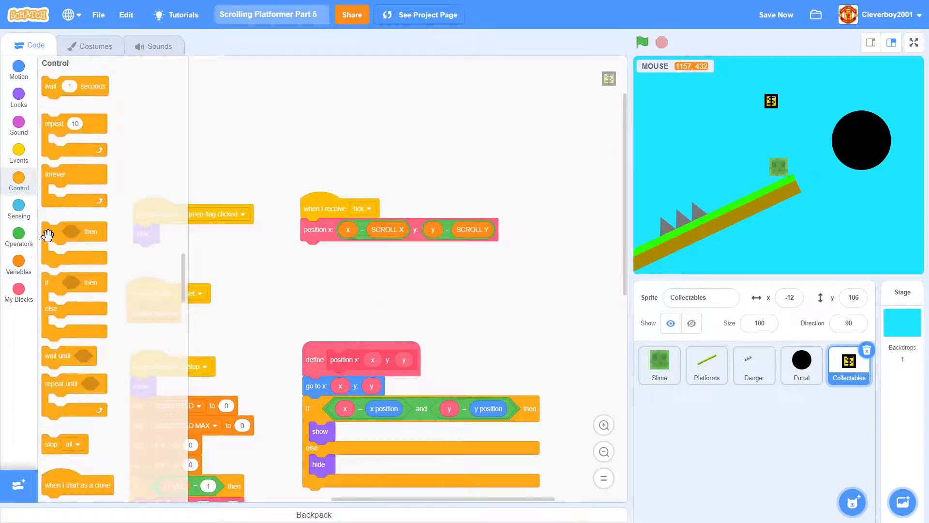
# Add an if-touching-Slime check to the coin's tick script using the COLLECTED variable
pyautogui.click(18, 208)
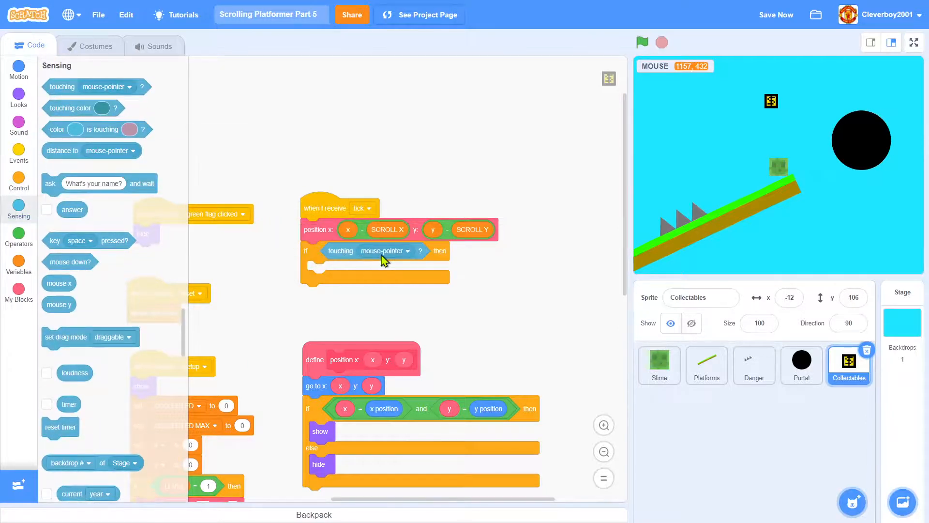
pyautogui.click(384, 250)
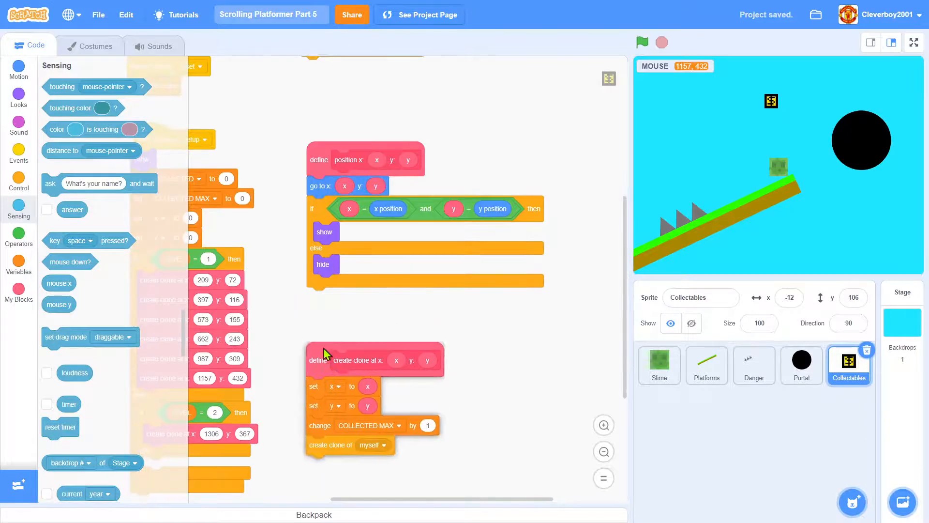
pyautogui.click(18, 259)
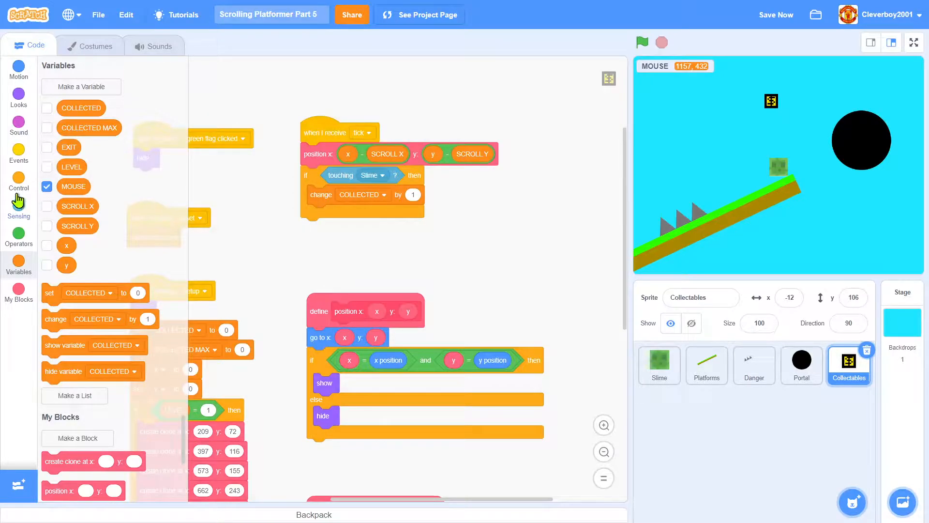
# Nest an if COLLECTED = COLLECTED MAX check holding a broadcast block
pyautogui.click(18, 180)
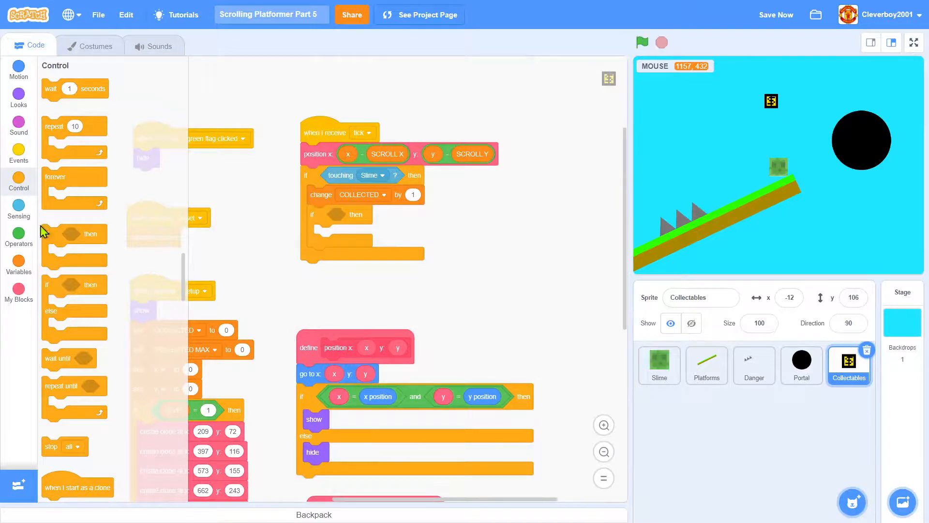
pyautogui.click(18, 236)
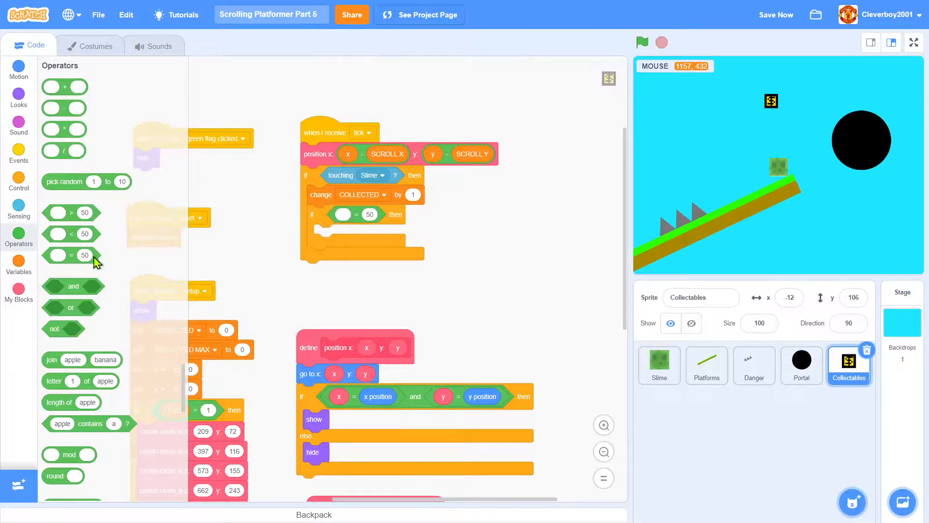
pyautogui.click(18, 264)
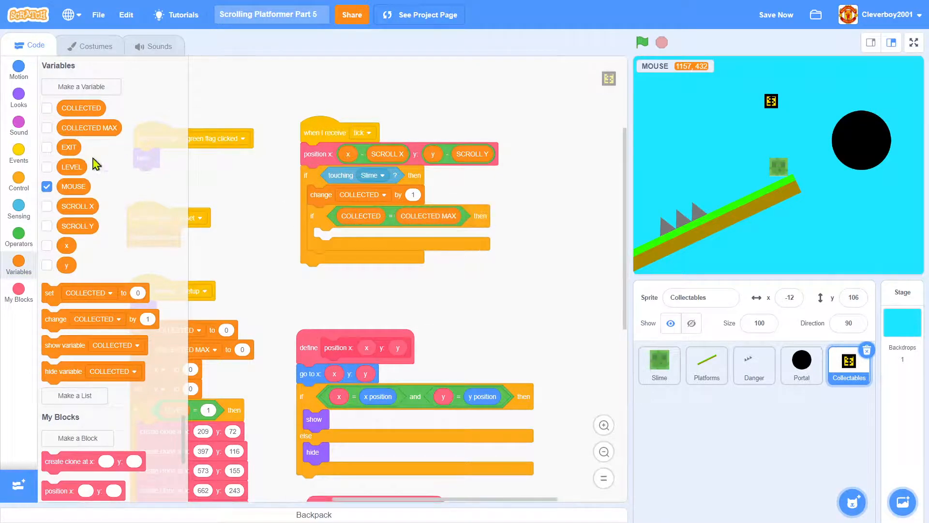
pyautogui.click(19, 176)
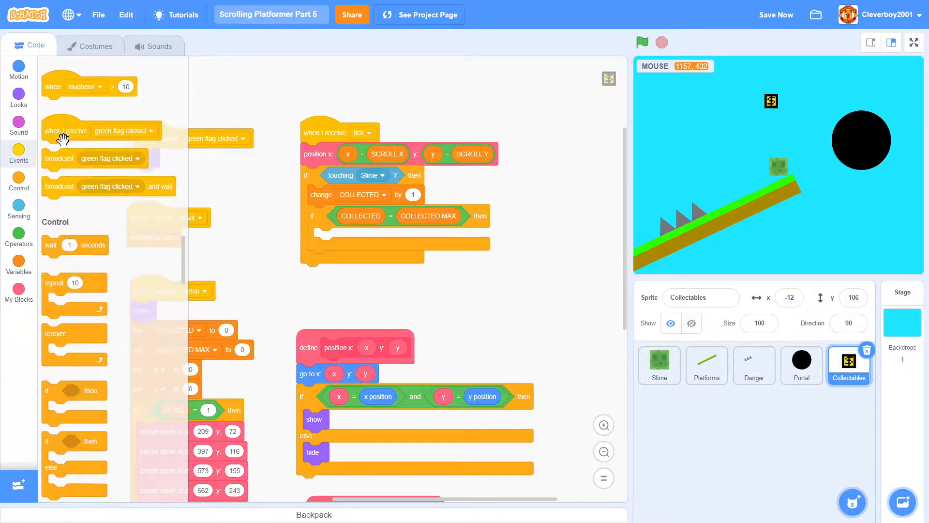
pyautogui.click(408, 237)
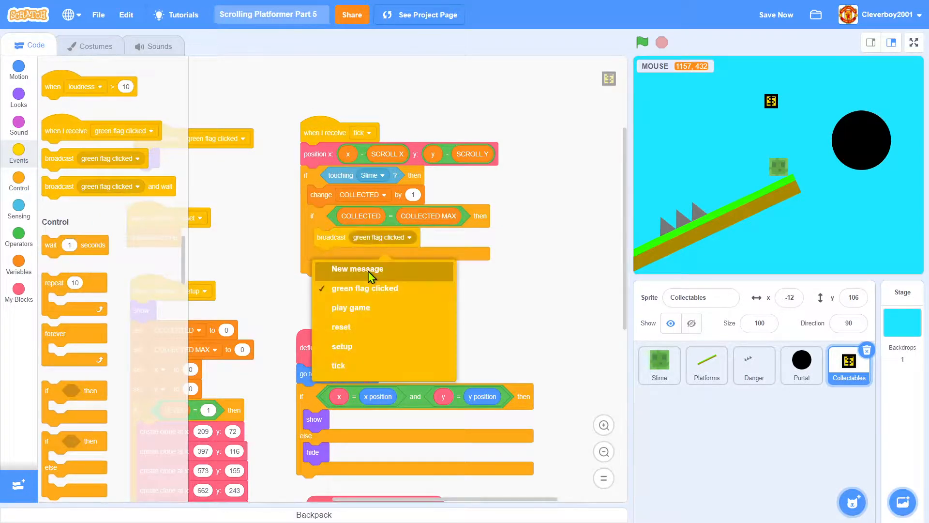
pyautogui.click(357, 269)
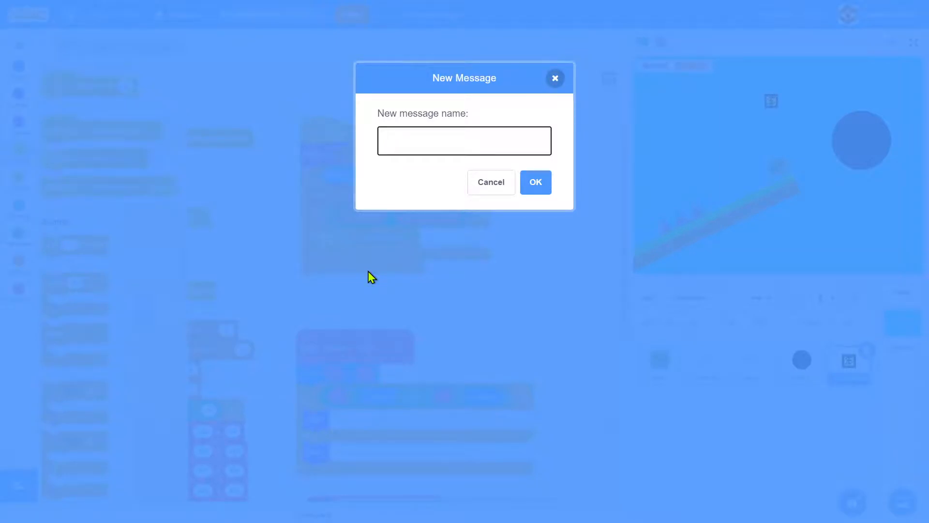
# Create the 'open portal' broadcast message and add 'delete this clone' below the check
pyautogui.write('open portal')
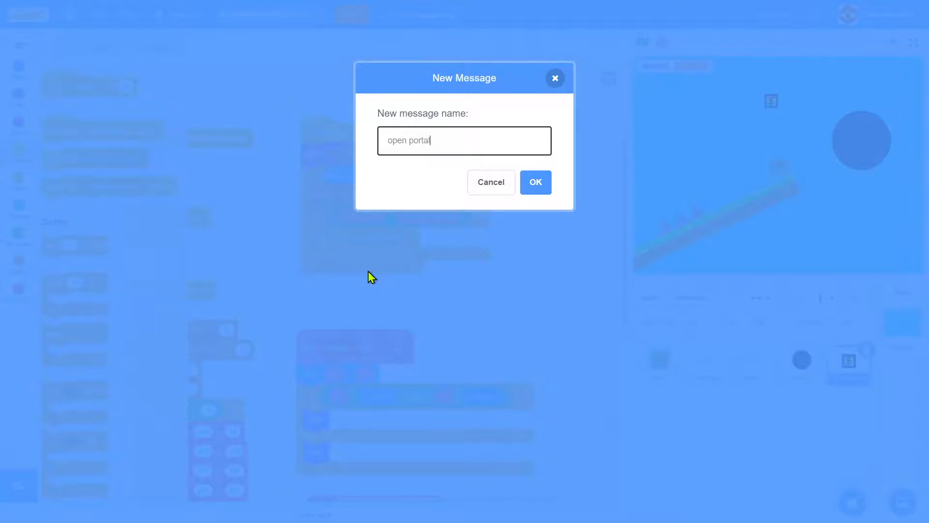
pyautogui.click(534, 182)
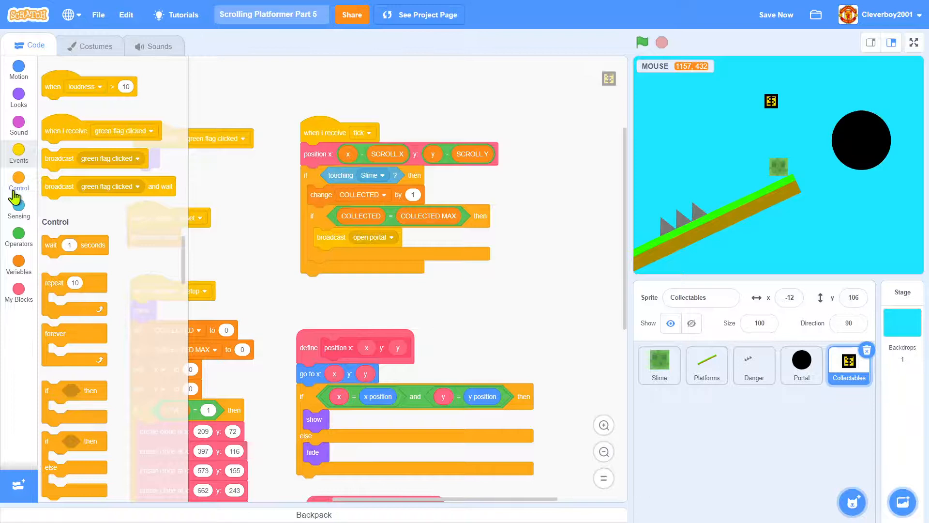
pyautogui.scroll(-3)
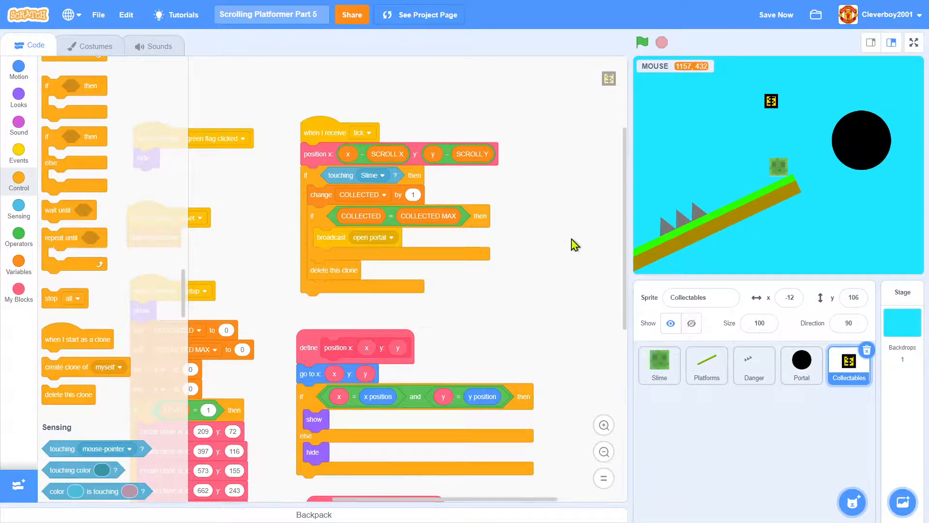
pyautogui.click(801, 366)
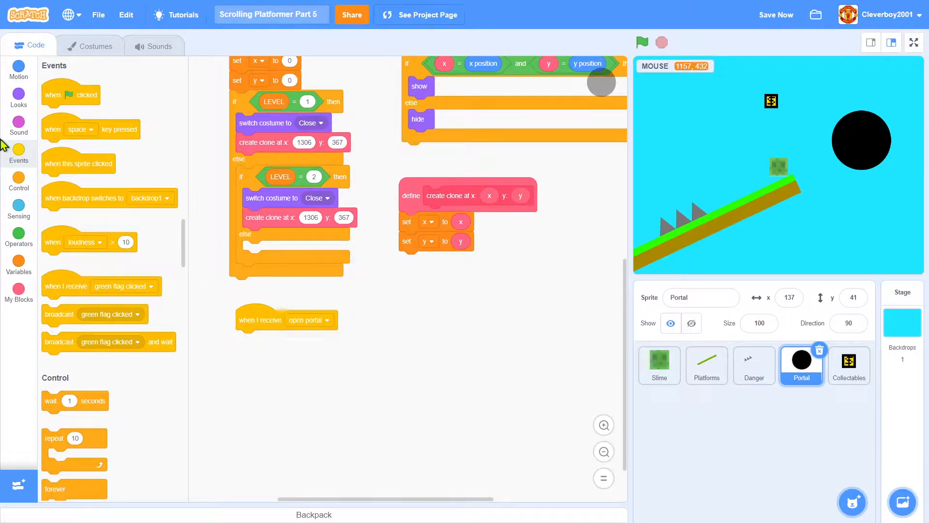
# Add 'switch costume to Open' to Portal's open-portal script and test-run the game
pyautogui.click(18, 97)
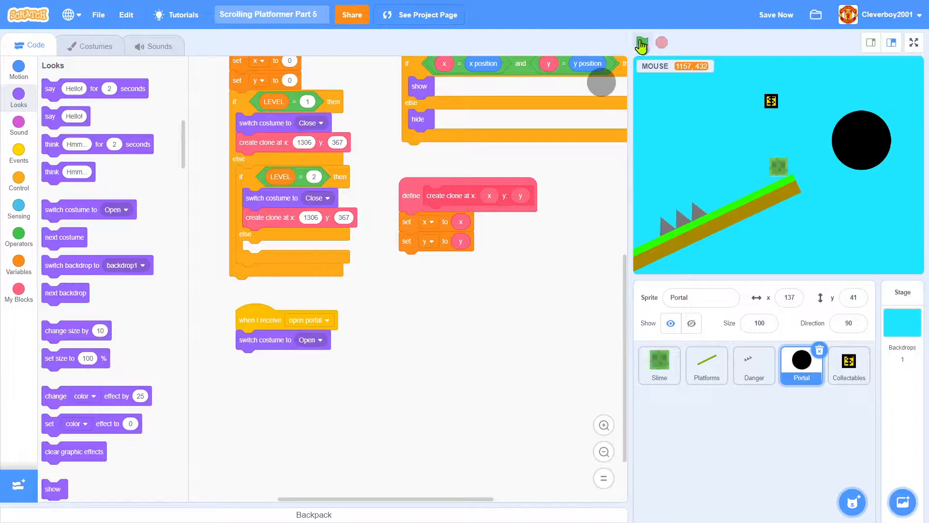
pyautogui.click(642, 42)
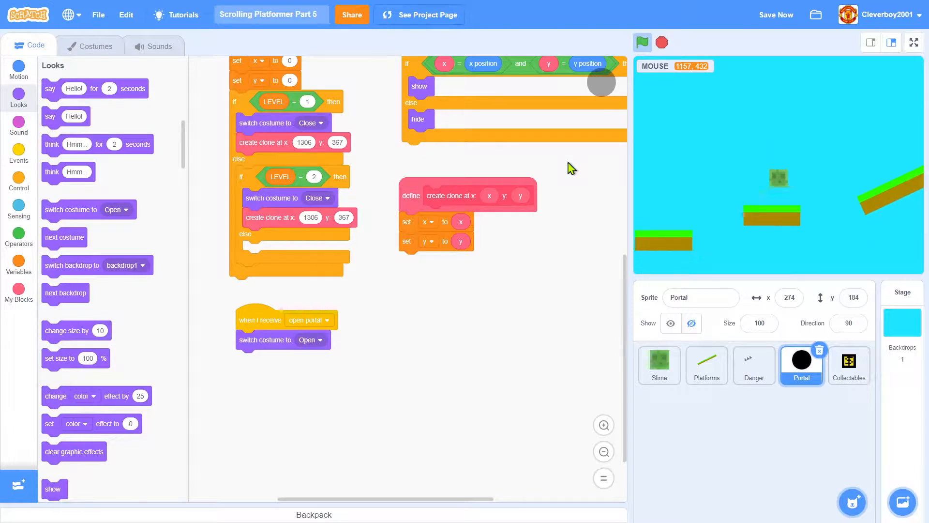
pyautogui.click(641, 42)
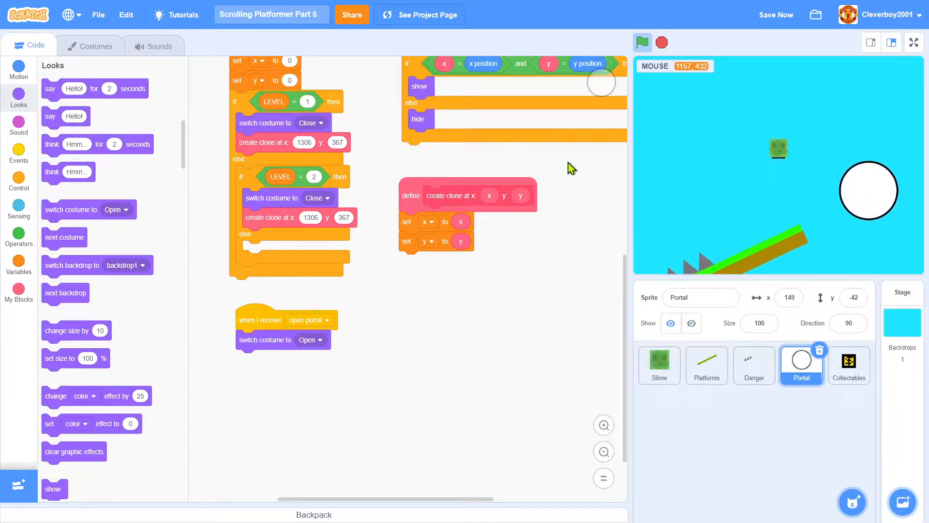
pyautogui.click(641, 42)
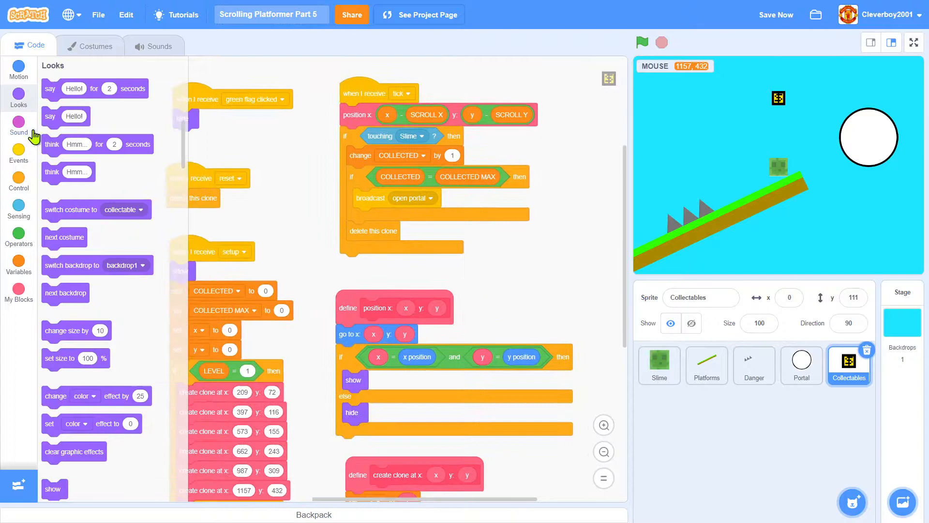
pyautogui.scroll(-3)
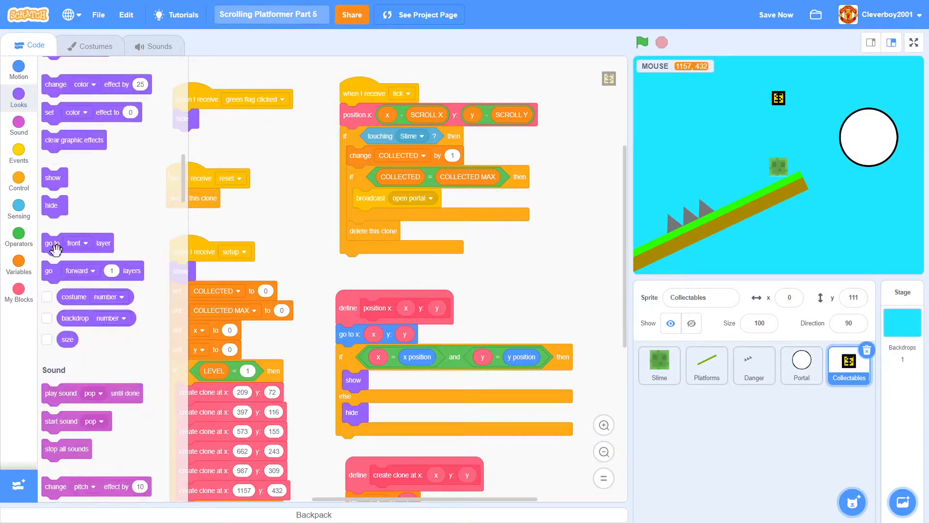
pyautogui.scroll(-3)
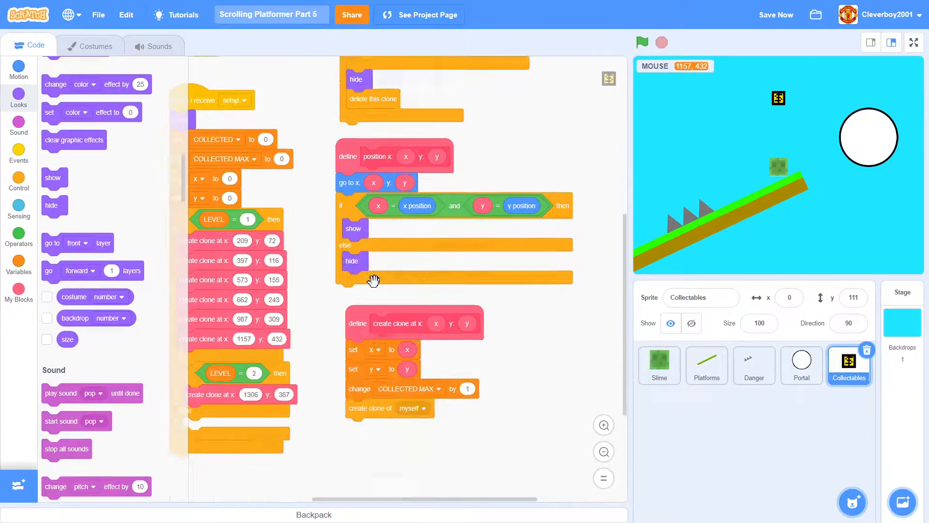
pyautogui.click(641, 42)
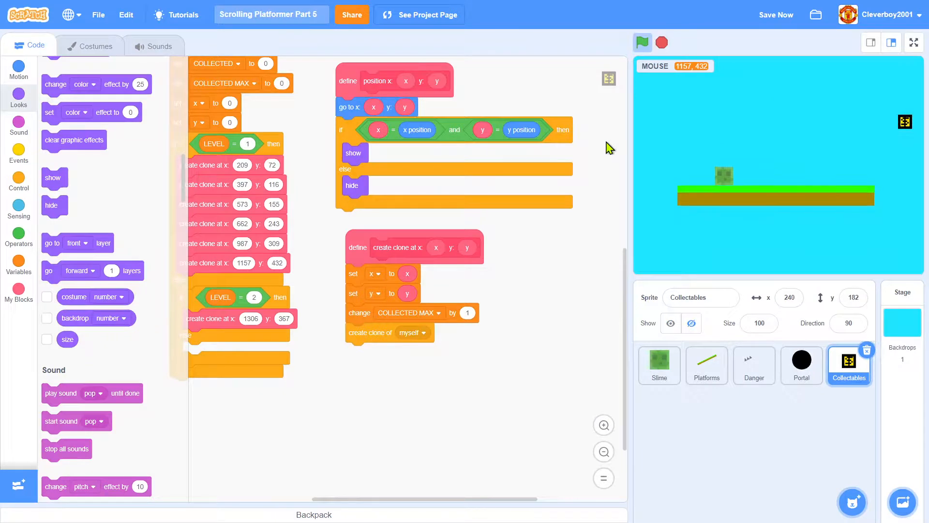
pyautogui.click(642, 42)
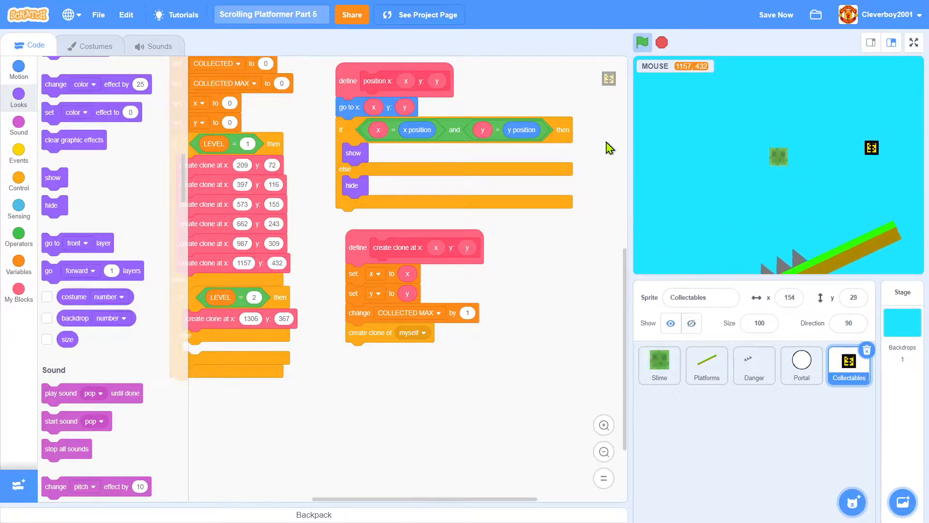
pyautogui.click(641, 42)
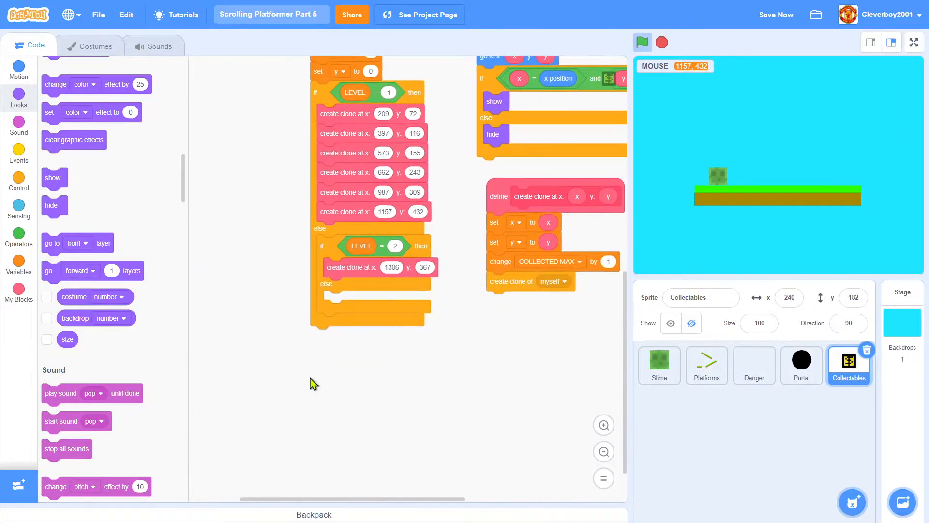
pyautogui.moveTo(327, 117)
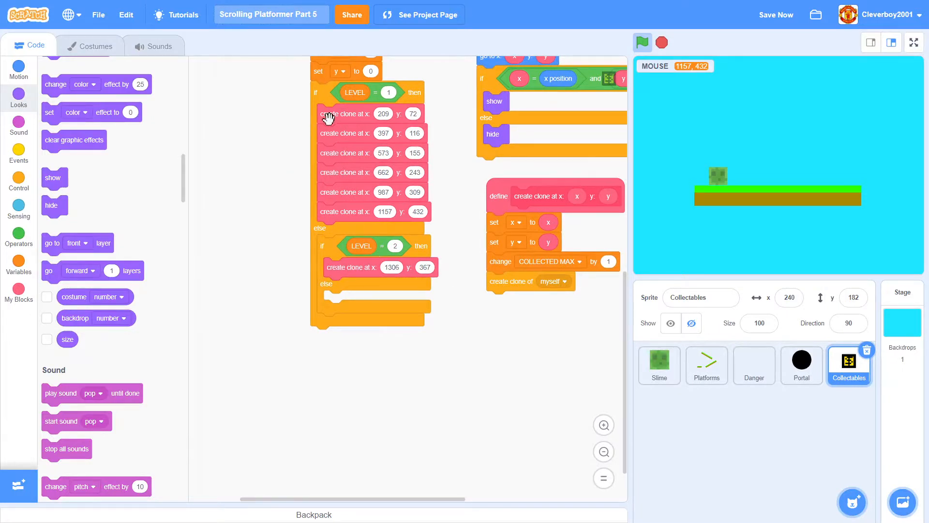
pyautogui.moveTo(837, 151)
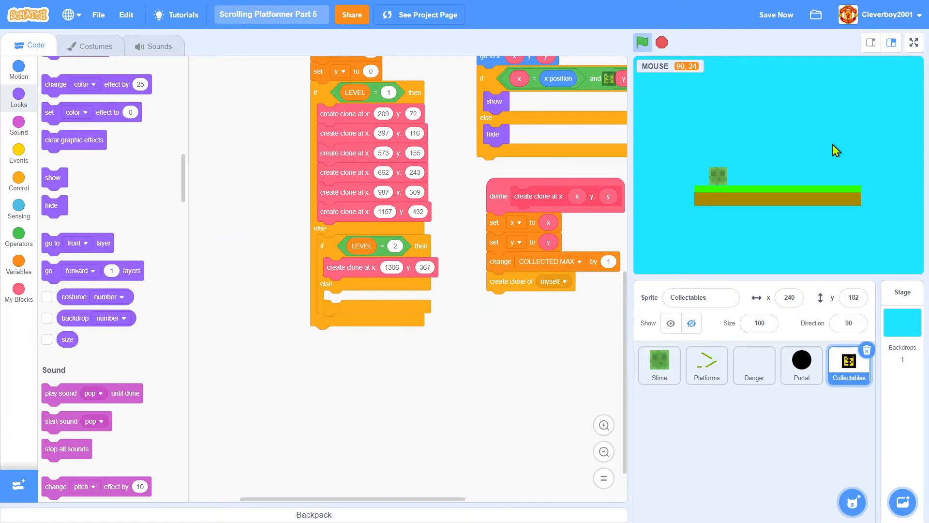
pyautogui.moveTo(828, 149)
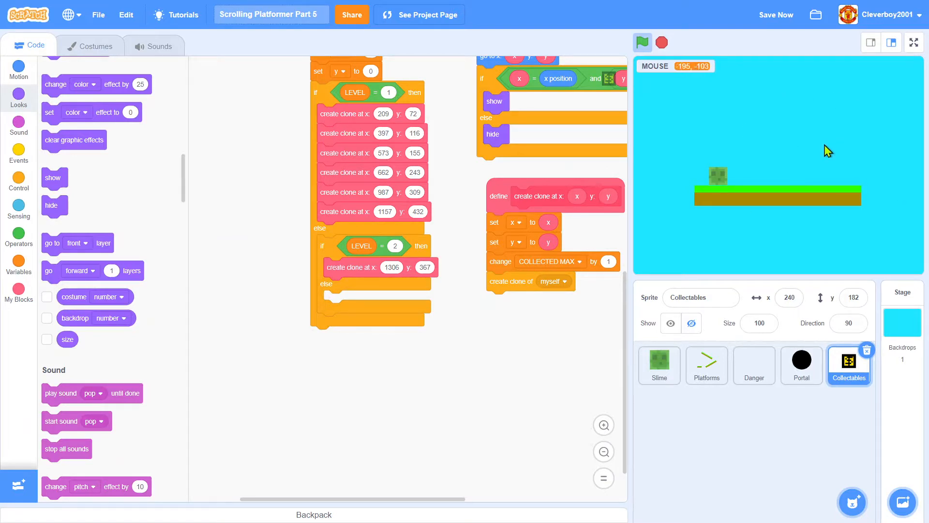
pyautogui.click(641, 42)
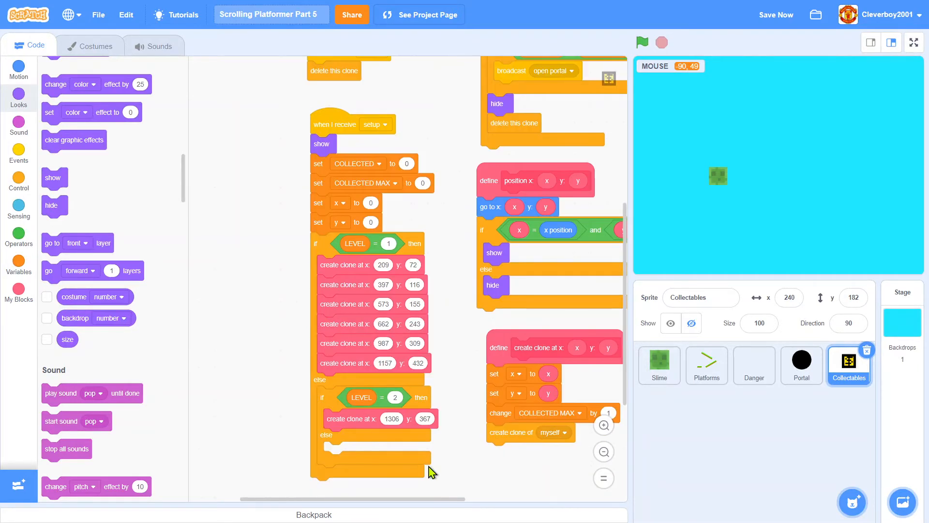
pyautogui.scroll(3)
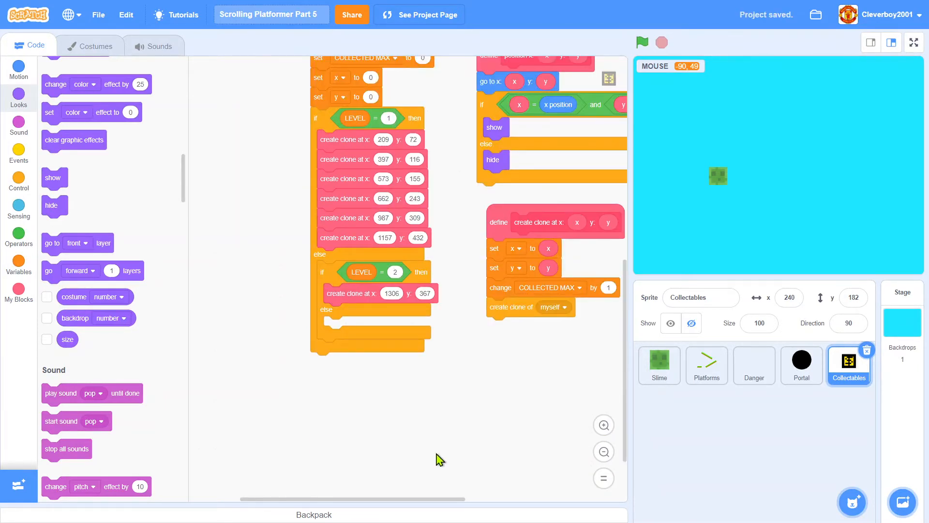